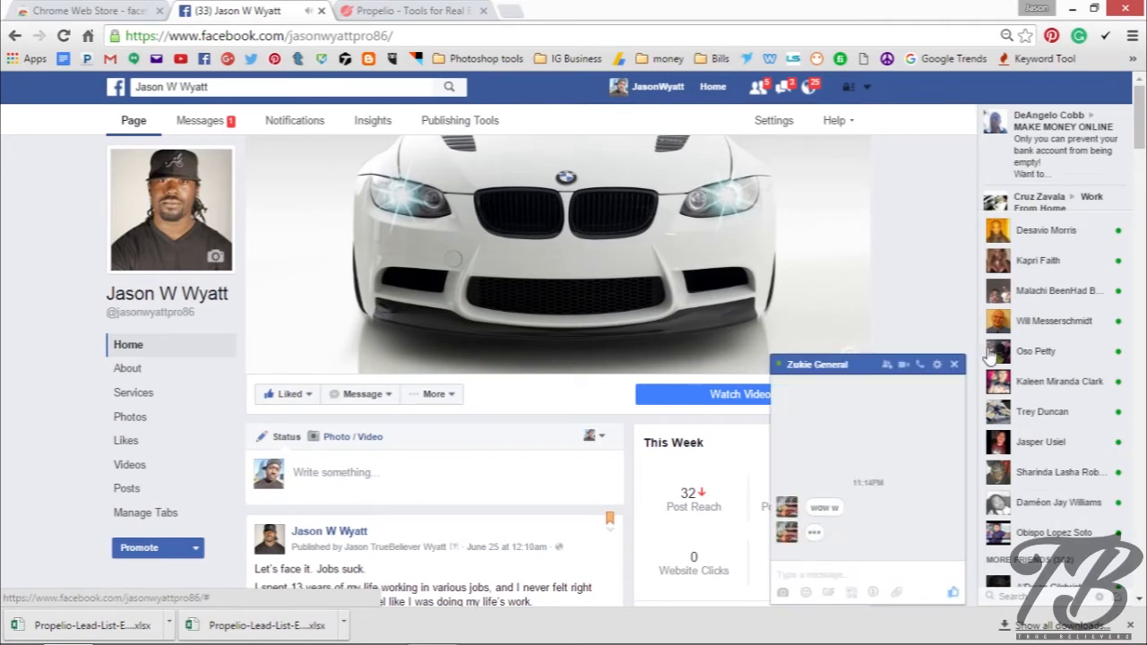
pyautogui.moveTo(946, 311)
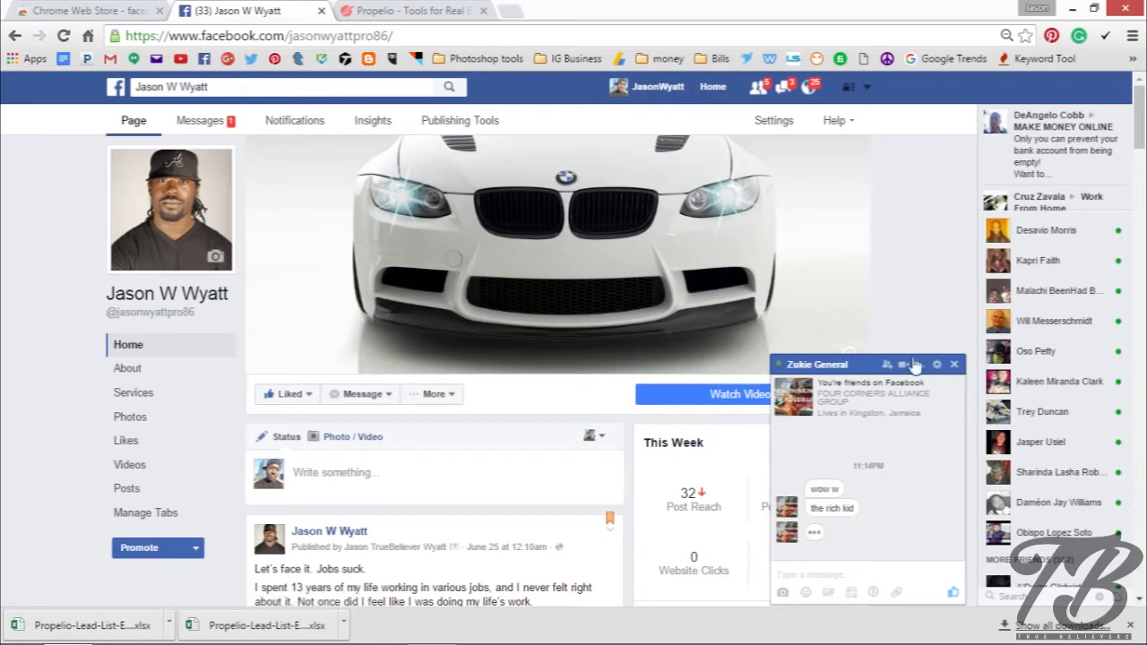
pyautogui.moveTo(953, 364)
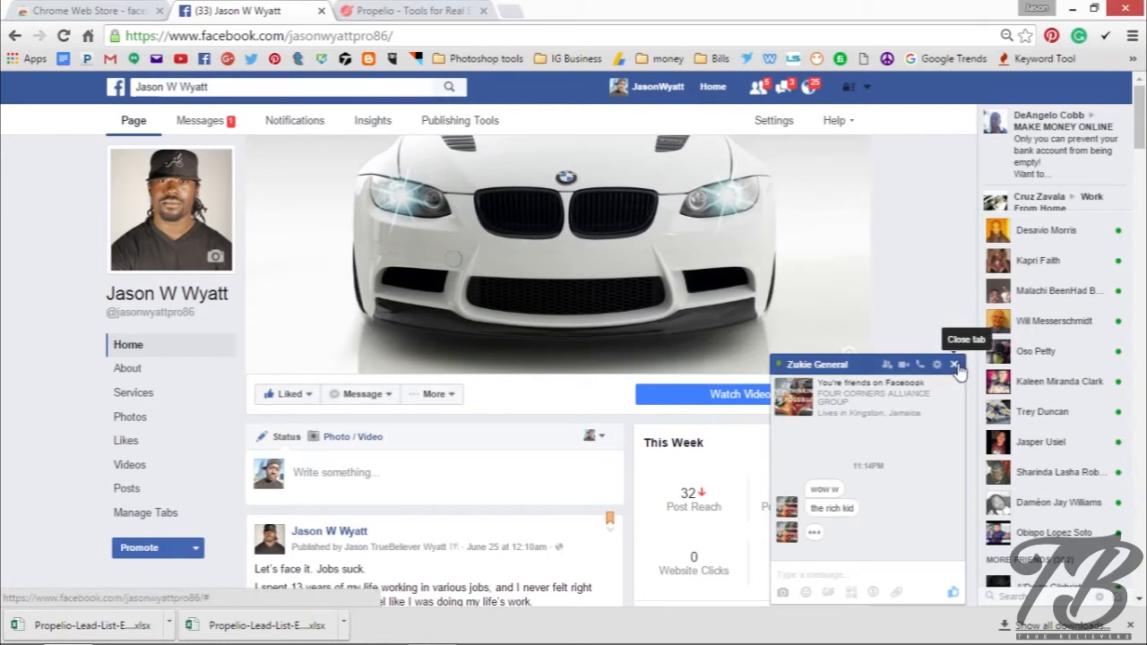
# Step: Close the Messenger chat tab so the page's weekly stats, latest post and likes panel are visible
pyautogui.click(953, 364)
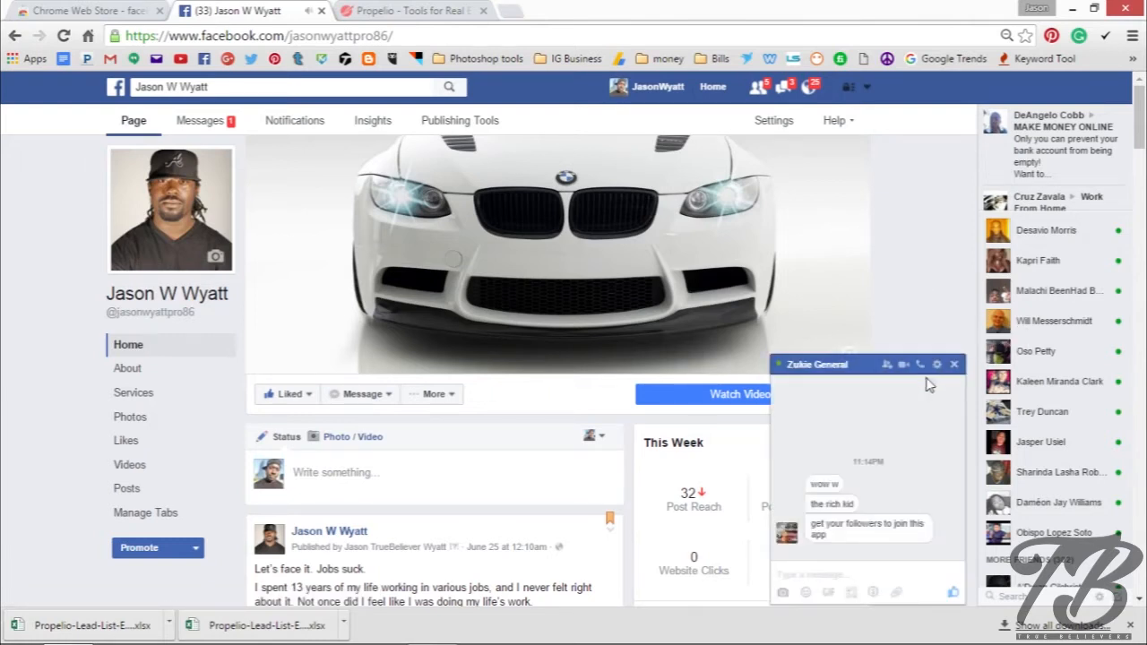
pyautogui.moveTo(953, 364)
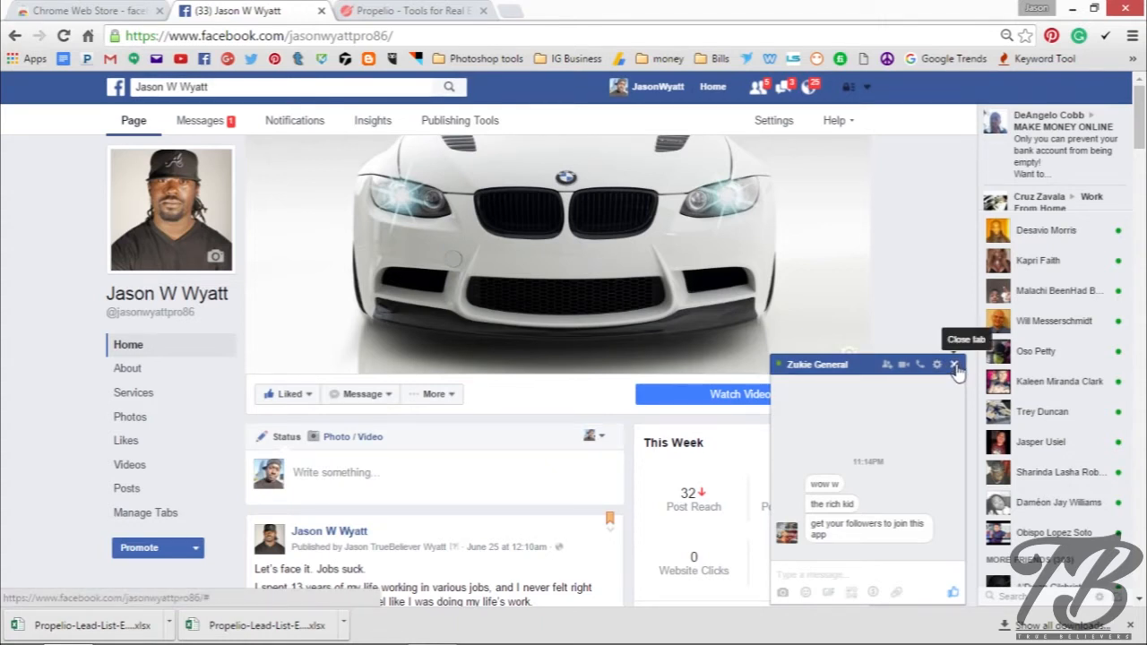
pyautogui.click(954, 364)
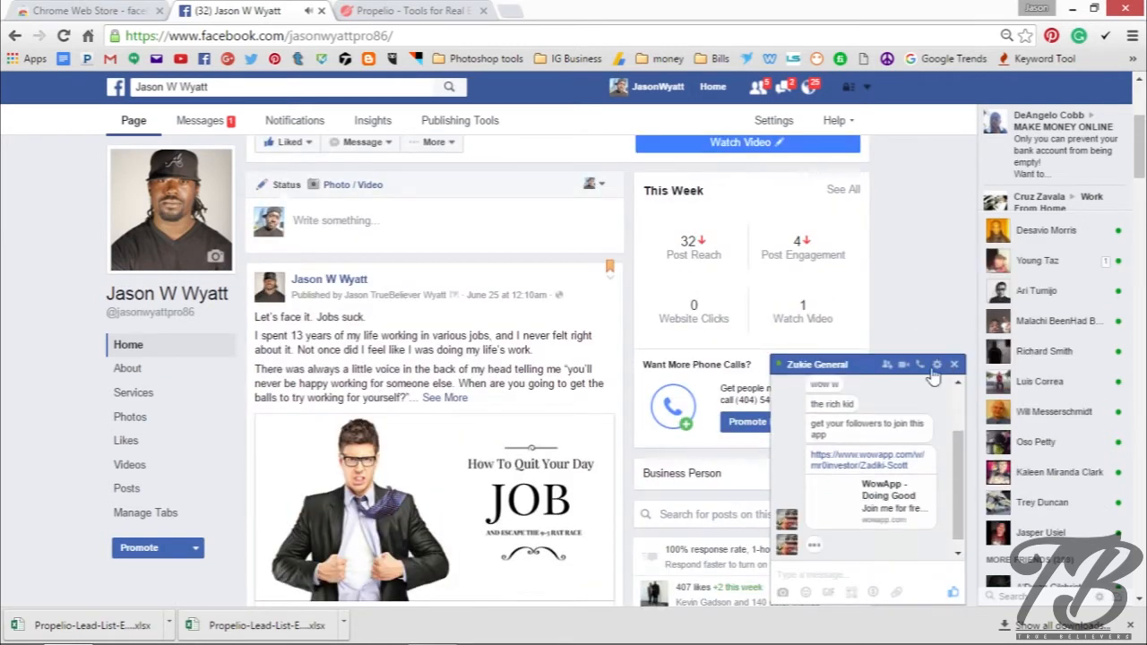
pyautogui.click(953, 364)
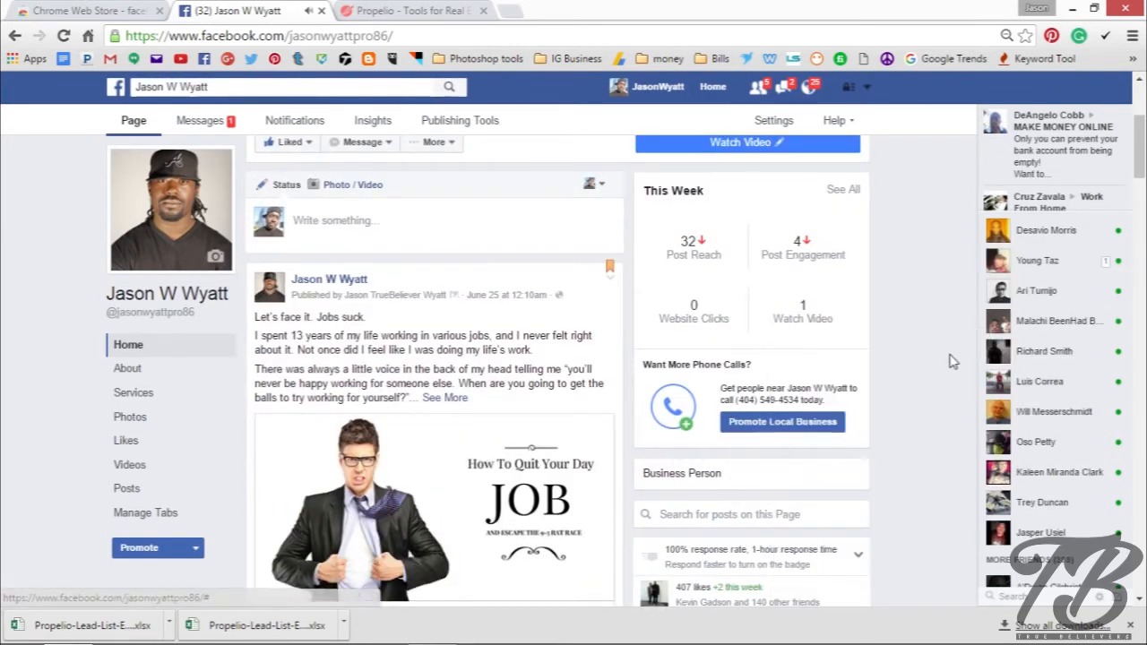
pyautogui.scroll(-3)
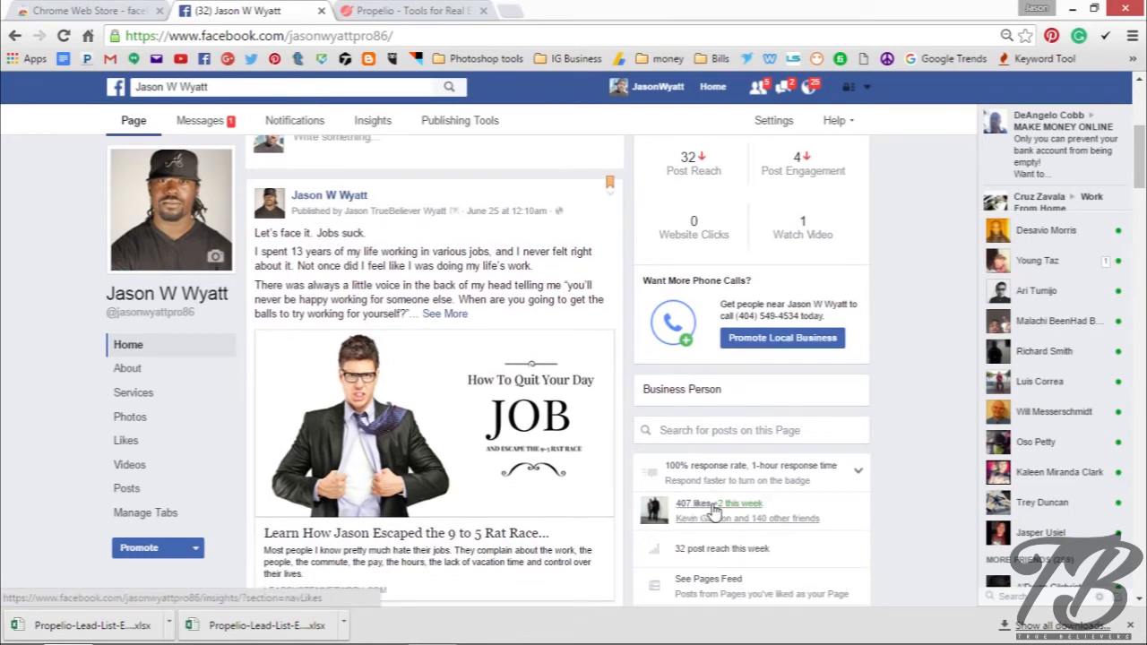
pyautogui.moveTo(889, 377)
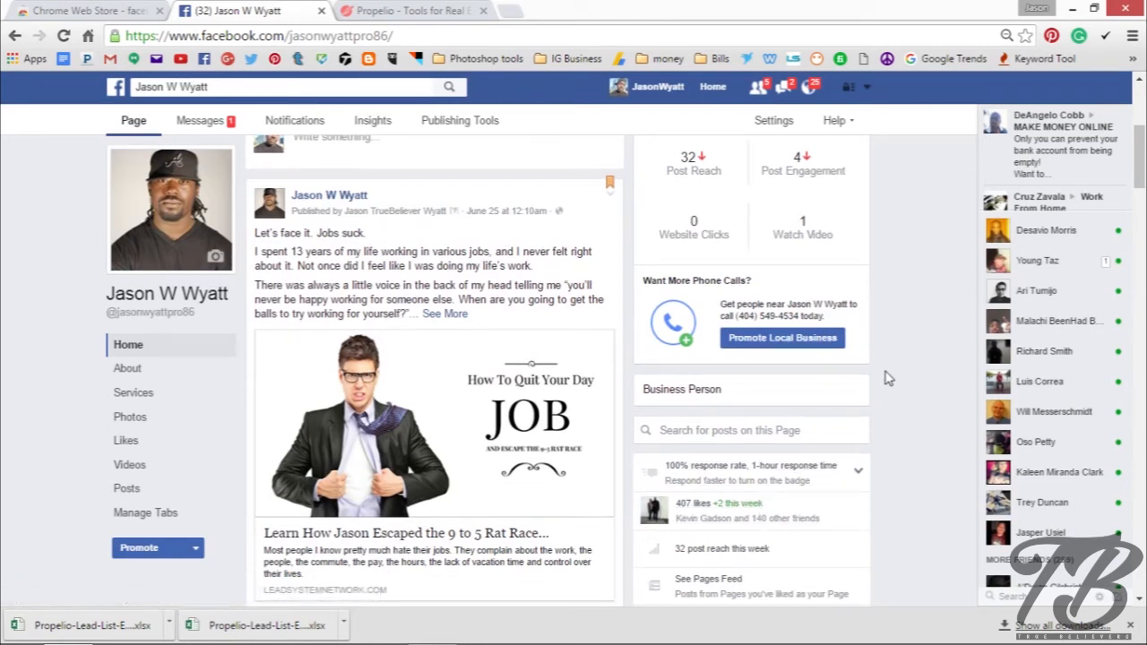
pyautogui.moveTo(914, 339)
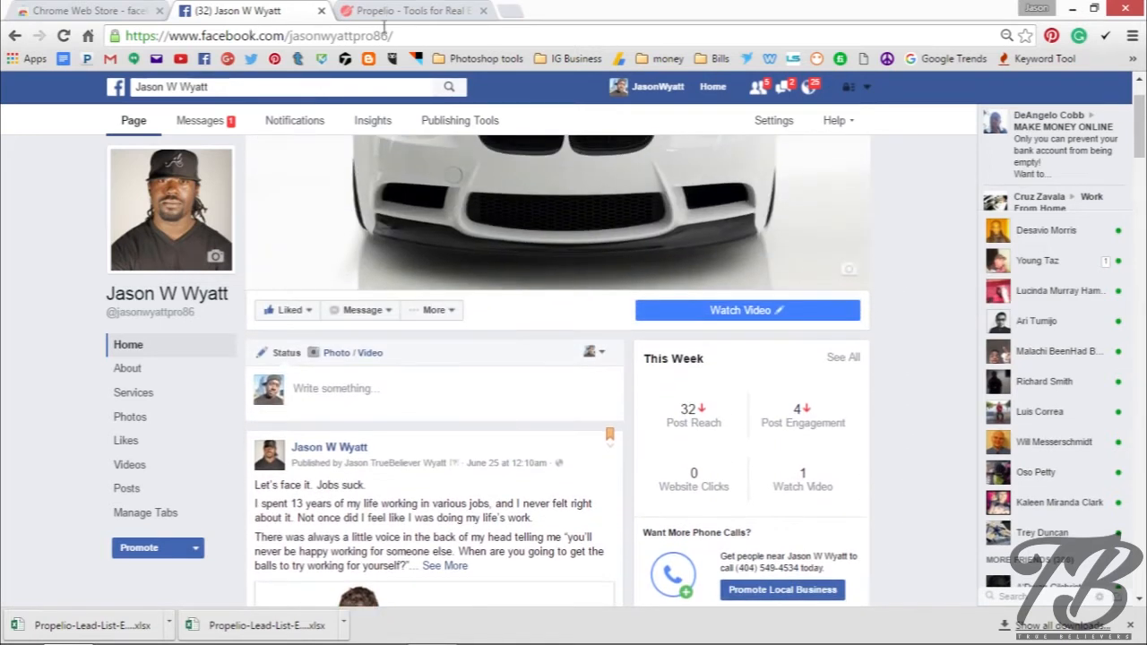
# Step: View the 'facebook friend inviter' results showing Invite All Friends on Facebook added, then return to the page
pyautogui.click(81, 15)
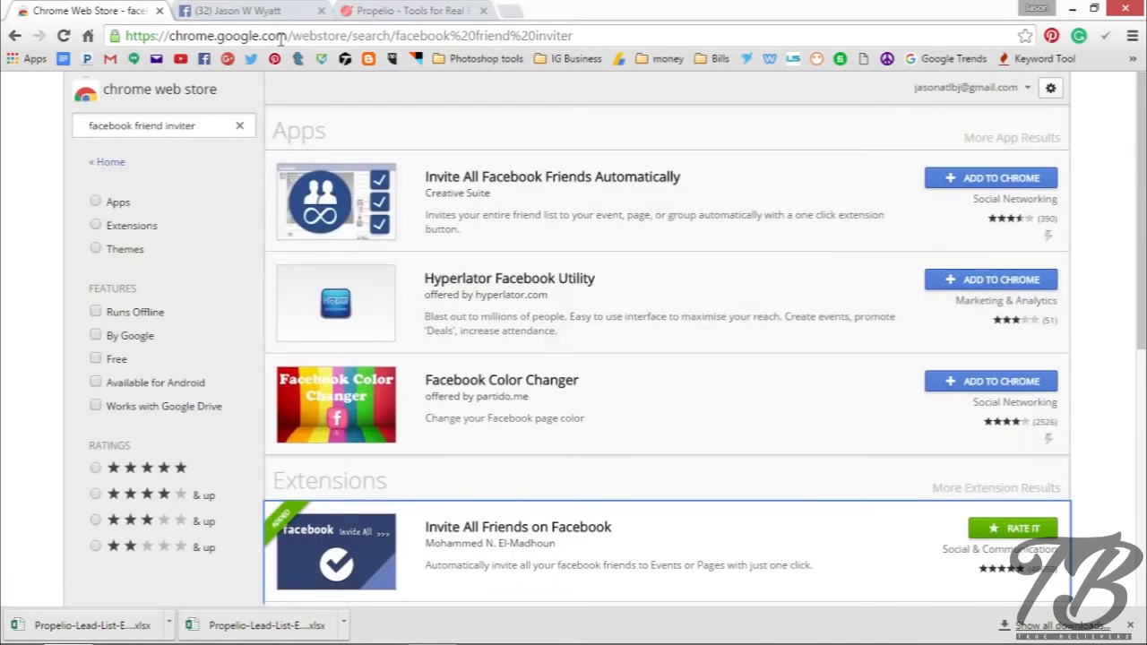
pyautogui.moveTo(805, 274)
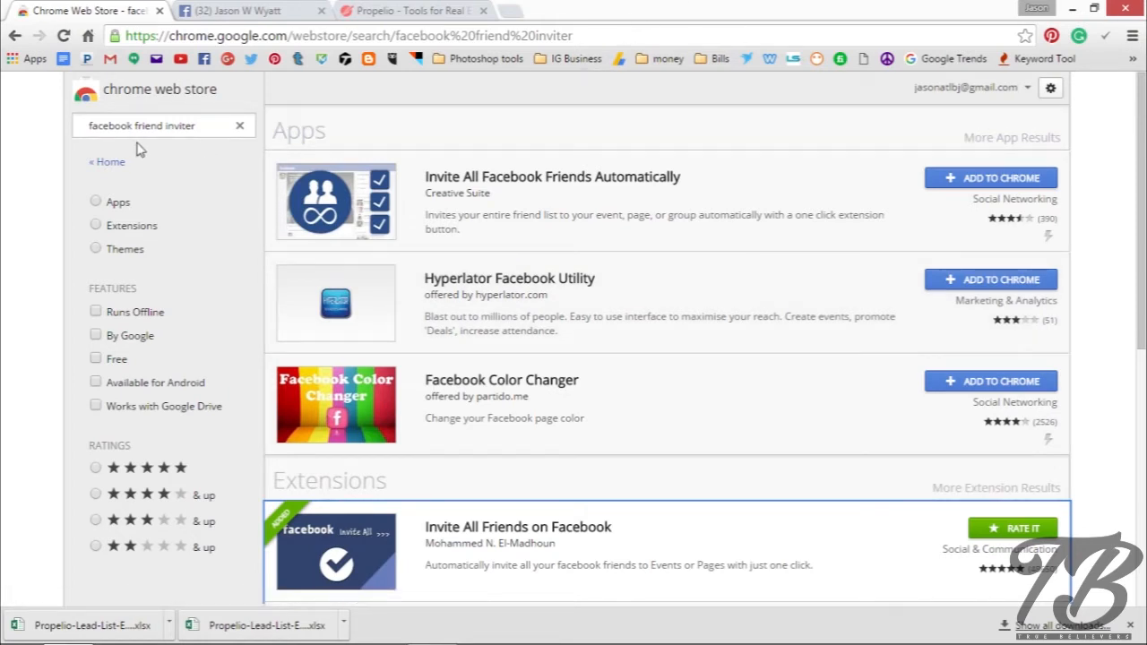
pyautogui.moveTo(613, 244)
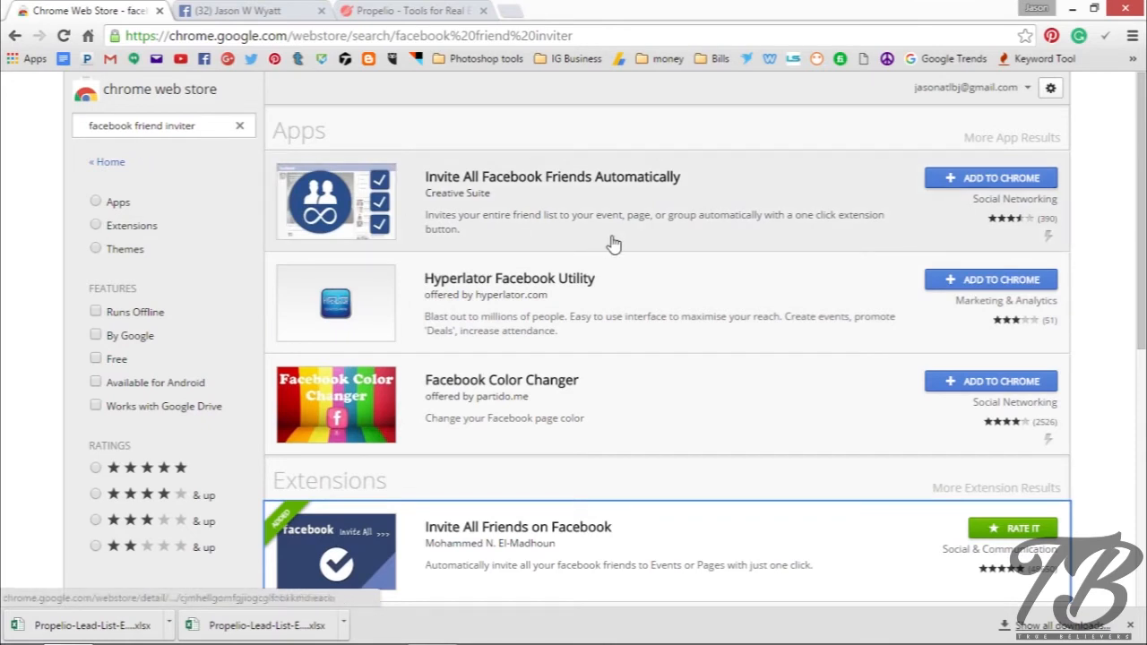
pyautogui.scroll(-3)
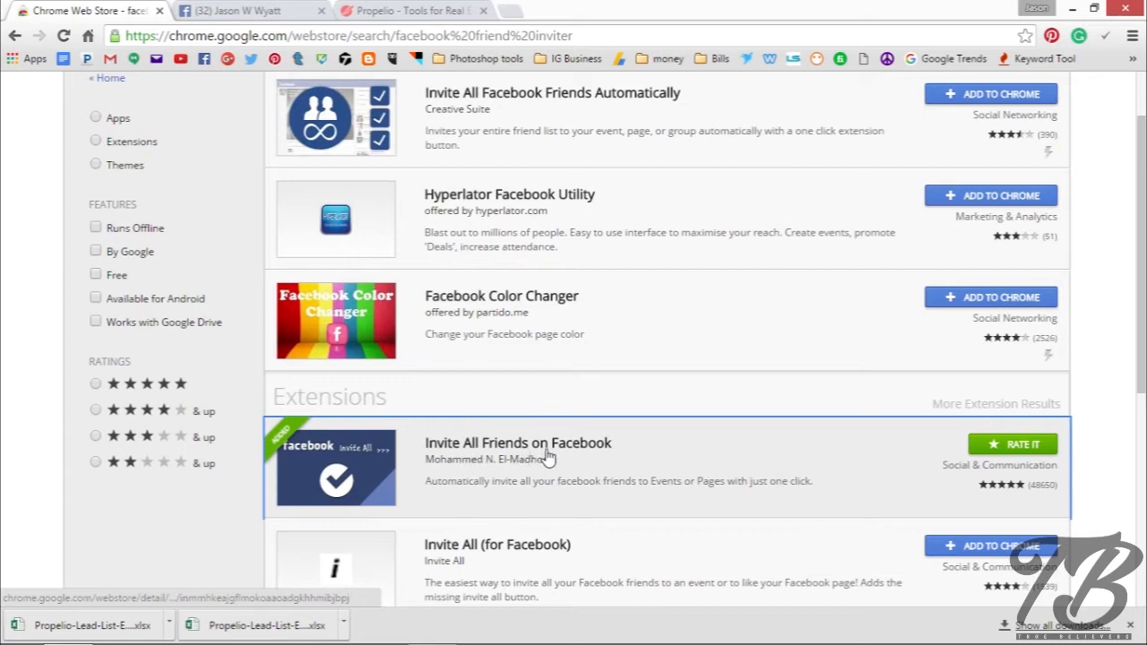
pyautogui.moveTo(713, 469)
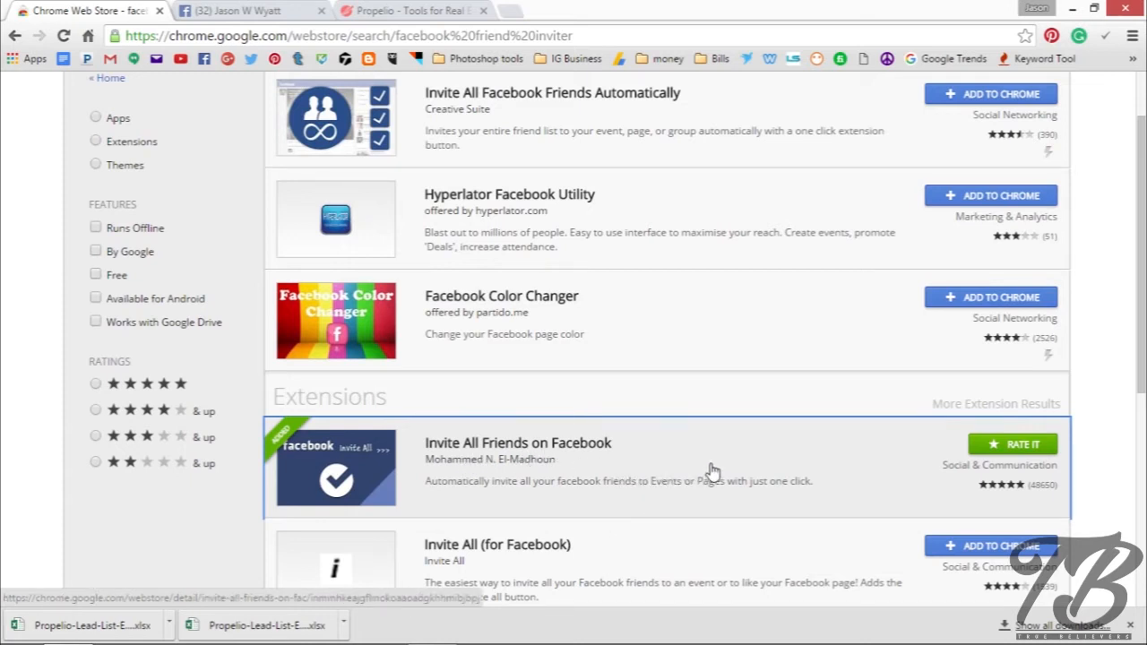
pyautogui.moveTo(313, 491)
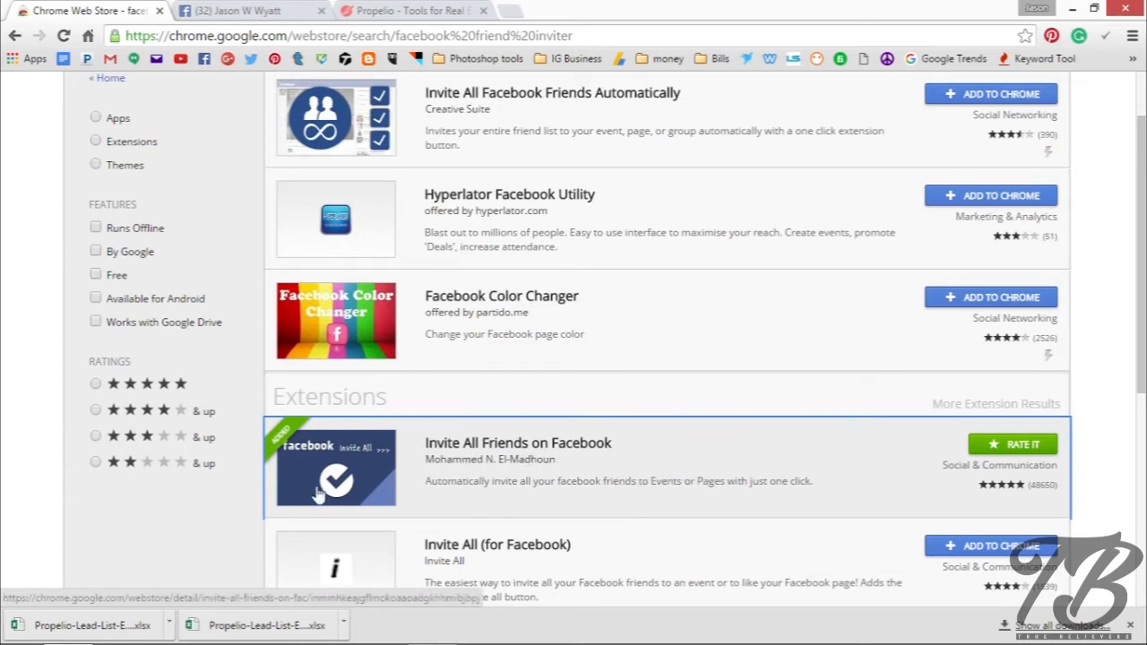
pyautogui.moveTo(674, 530)
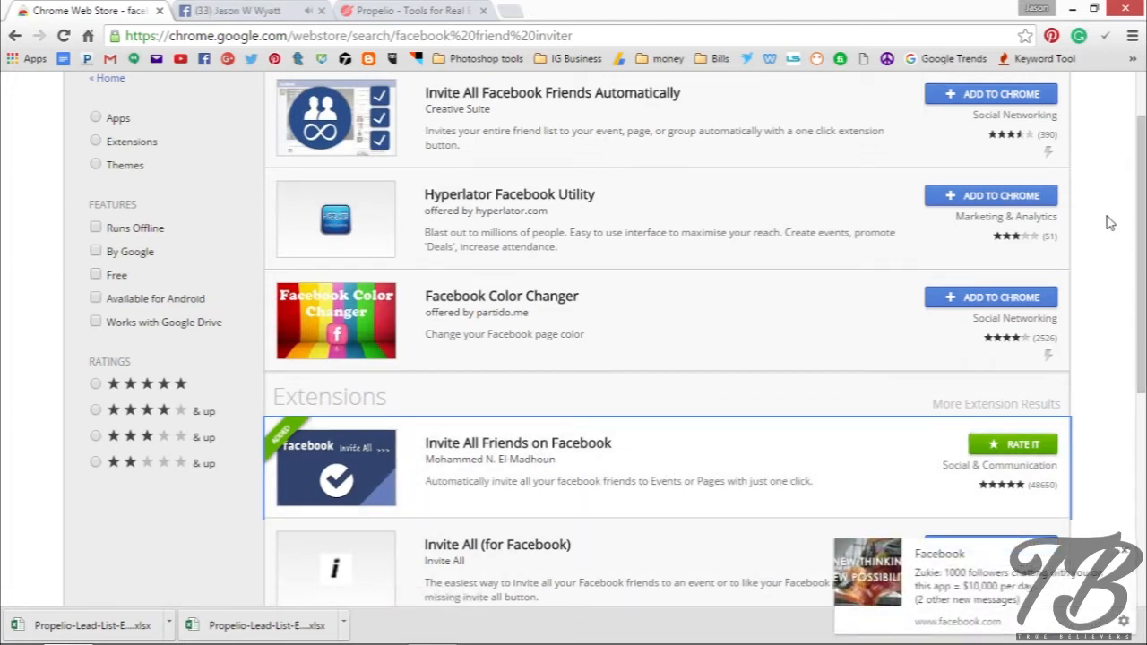
pyautogui.click(242, 15)
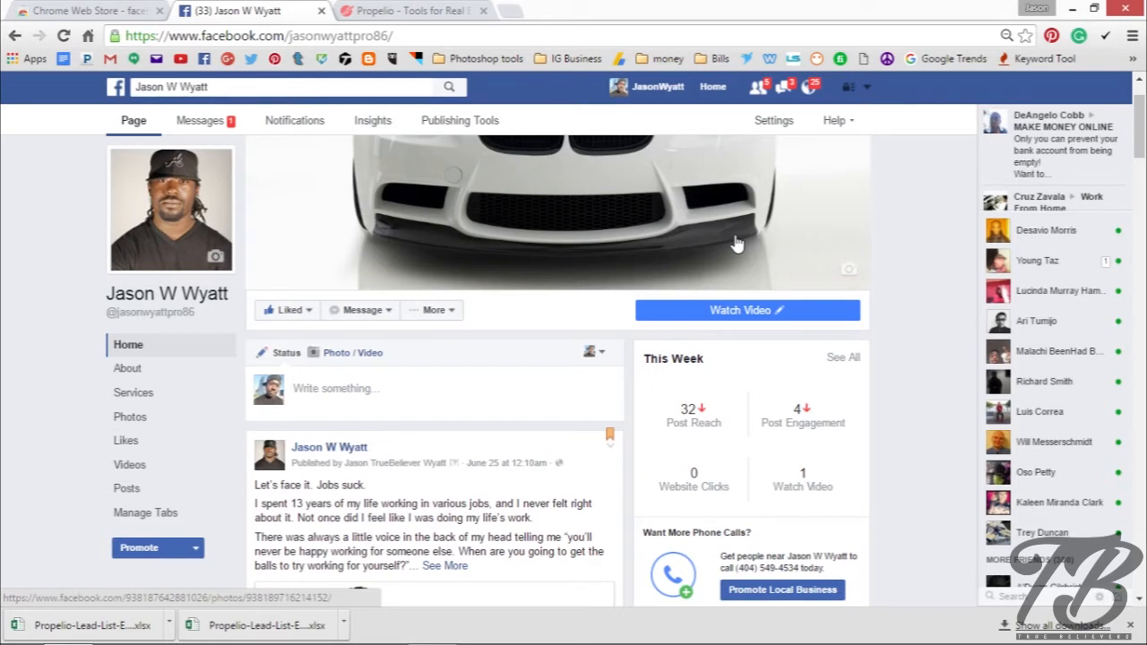
# Step: Scroll the page down to the 'Invite friends to like this Page' link in the right column
pyautogui.scroll(-3)
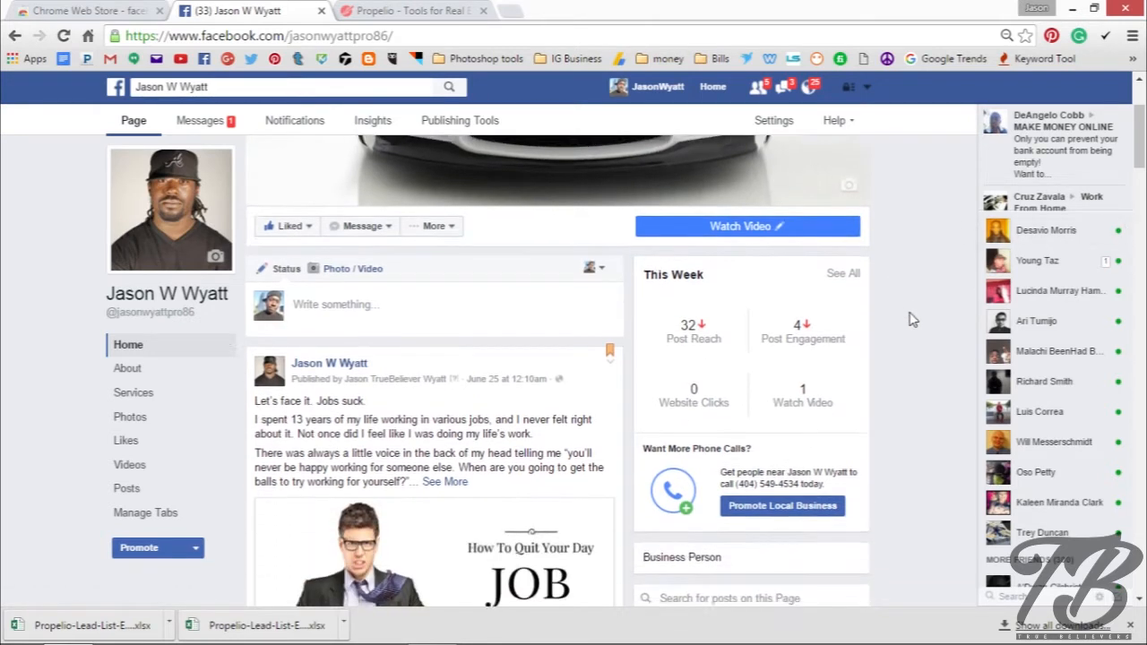
pyautogui.scroll(-3)
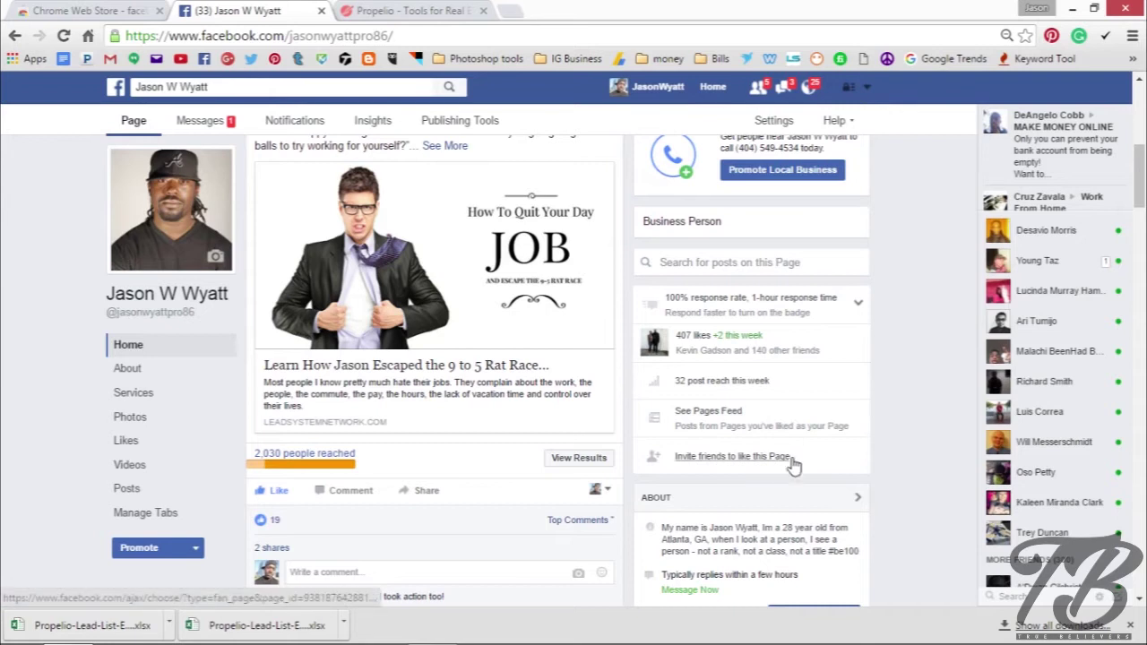
pyautogui.moveTo(704, 466)
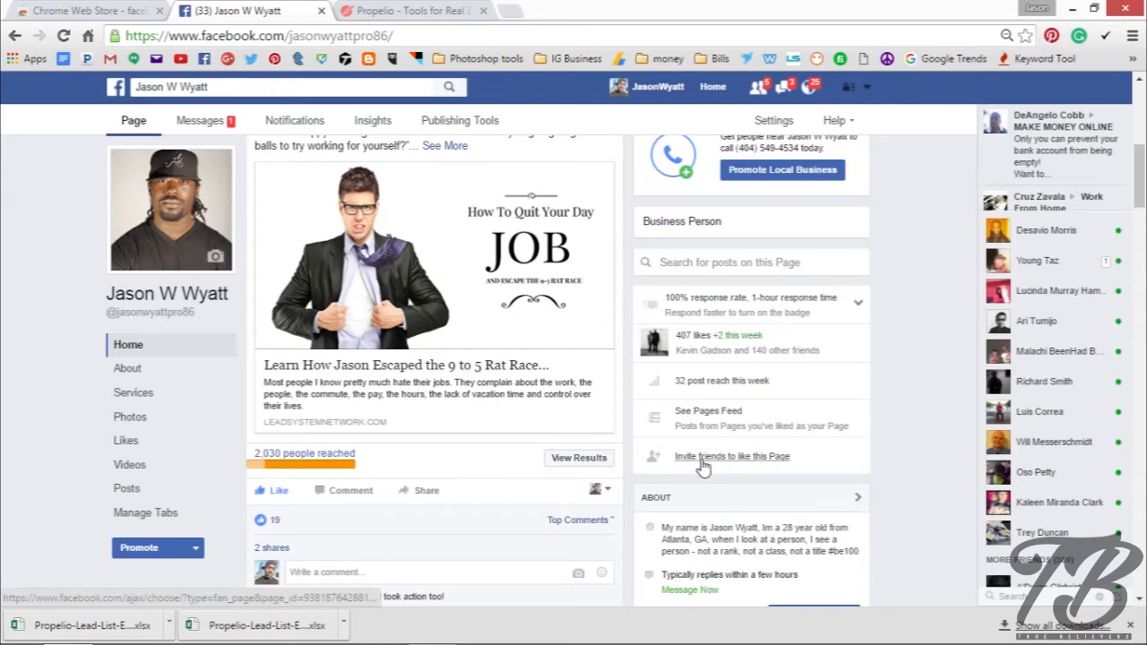
pyautogui.moveTo(774, 466)
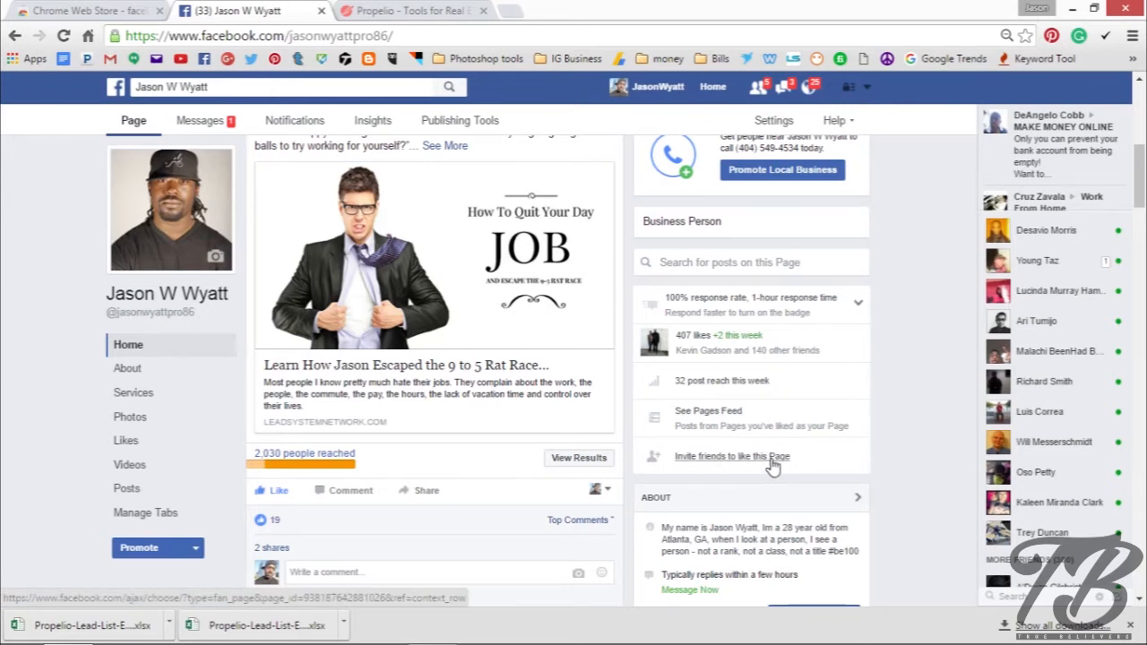
pyautogui.click(731, 457)
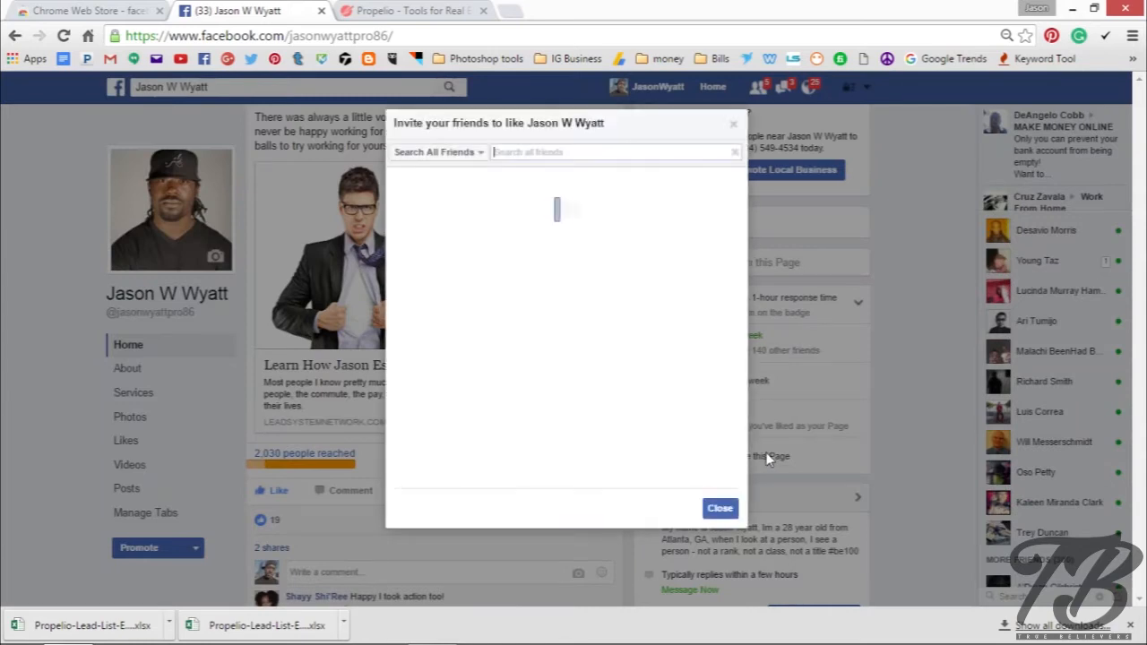
pyautogui.moveTo(683, 328)
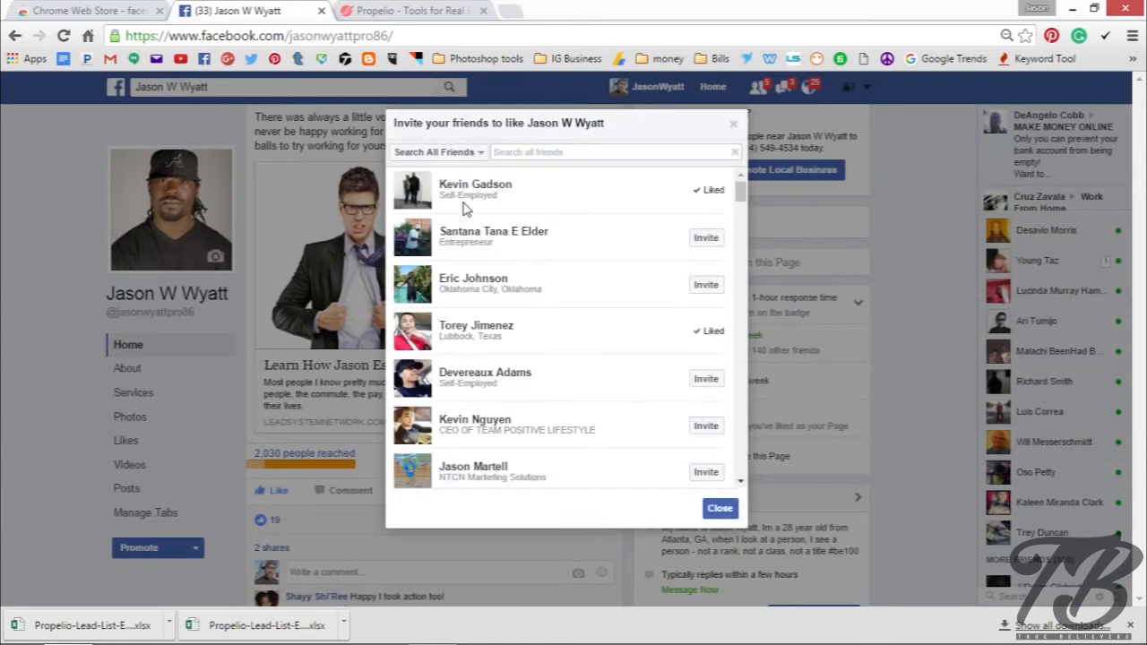
pyautogui.moveTo(706, 240)
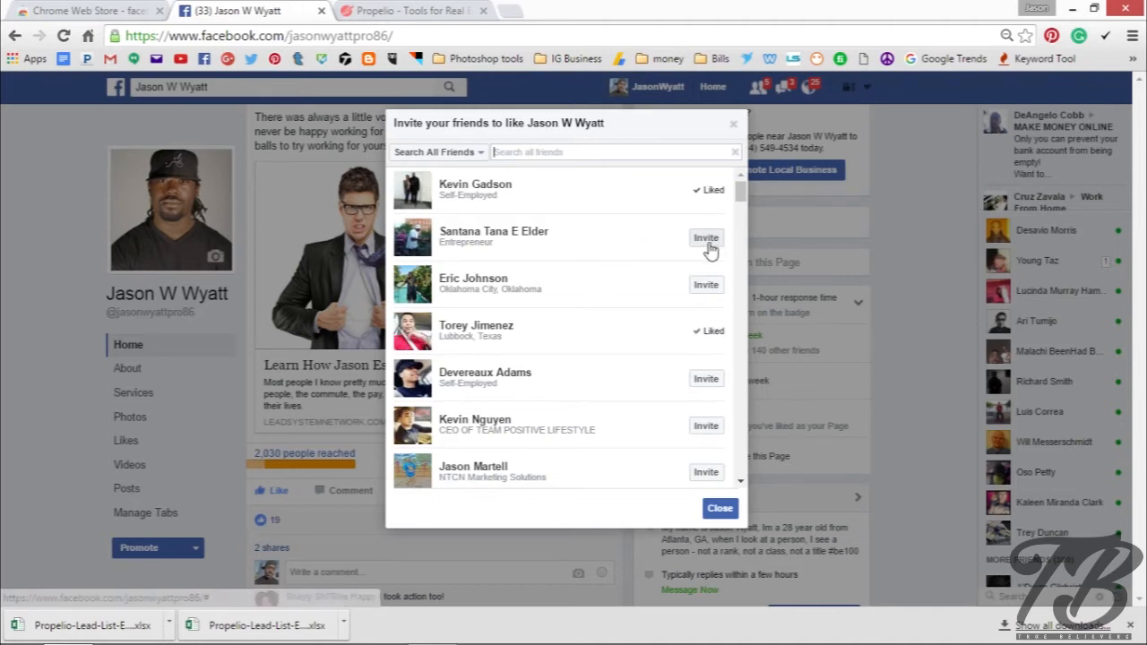
pyautogui.scroll(-3)
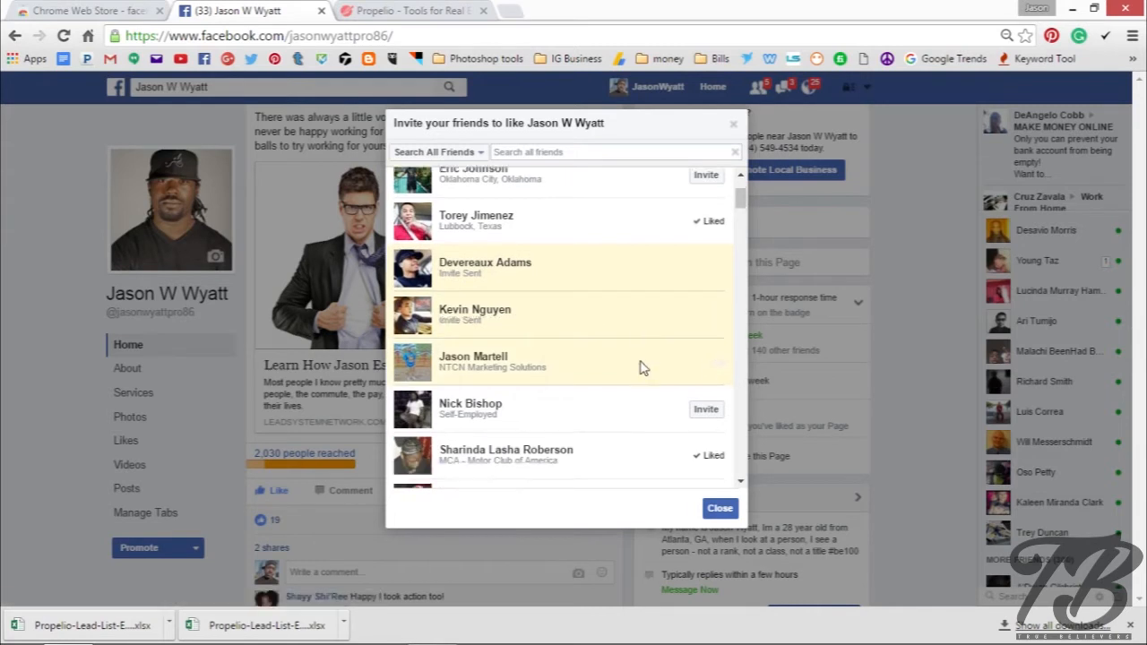
pyautogui.scroll(-3)
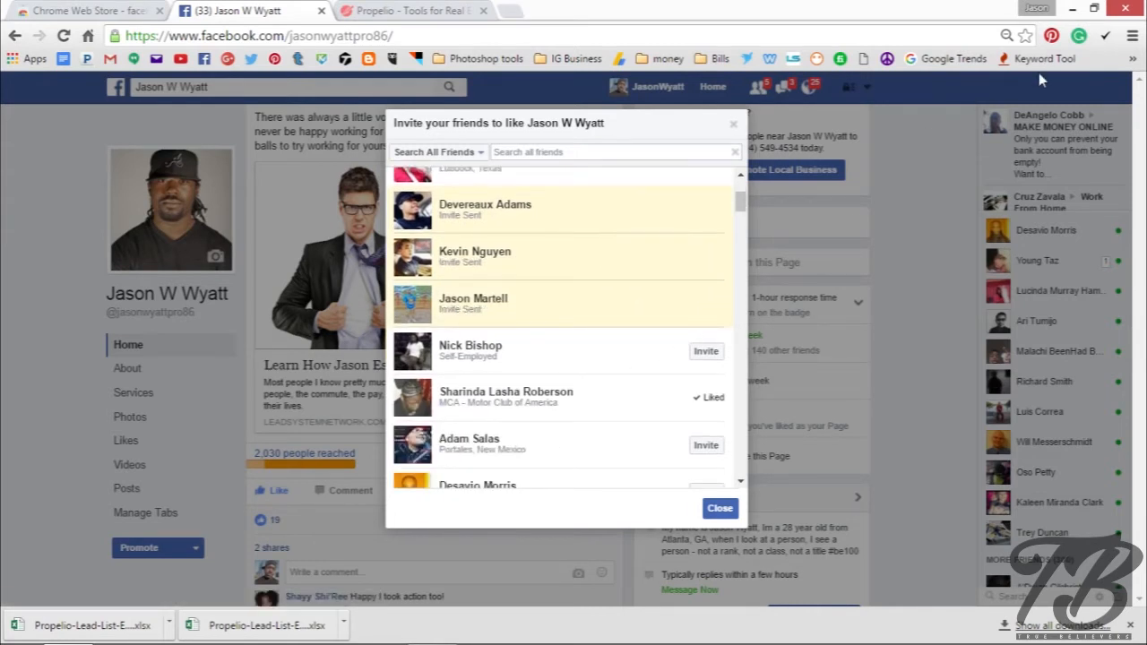
pyautogui.moveTo(937, 136)
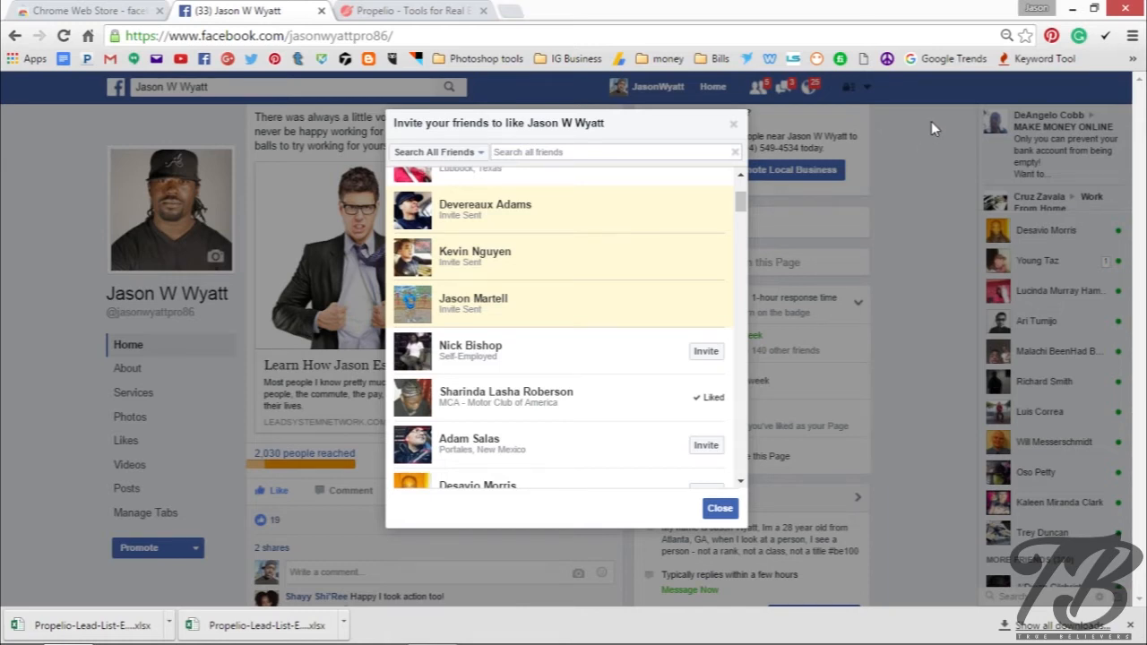
pyautogui.moveTo(1129, 38)
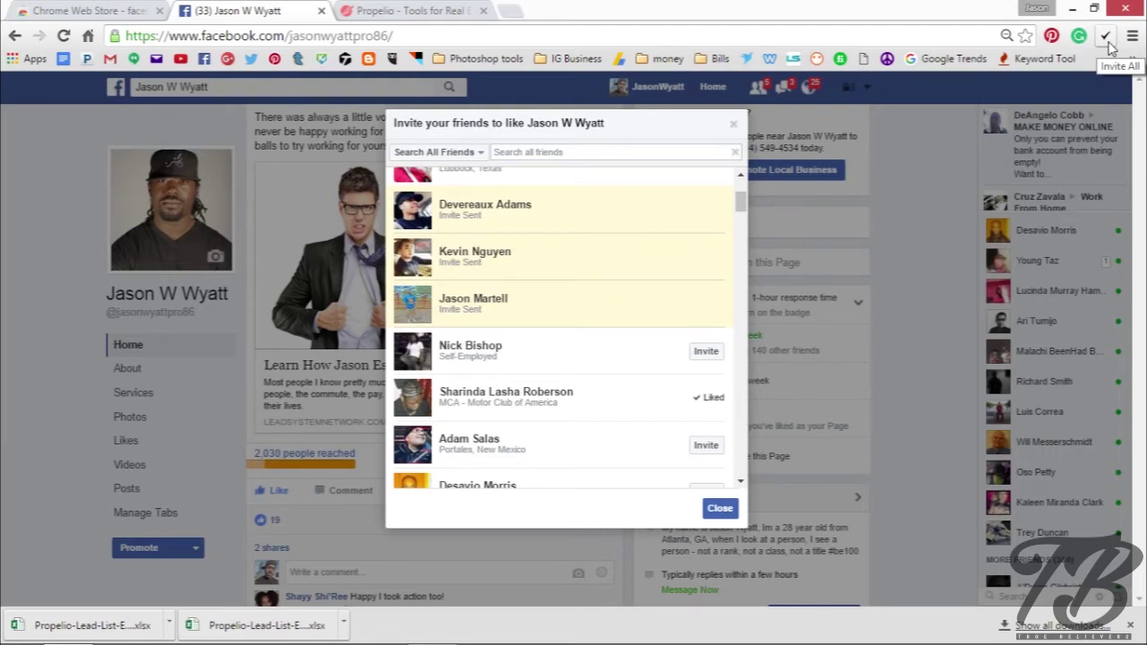
pyautogui.scroll(-3)
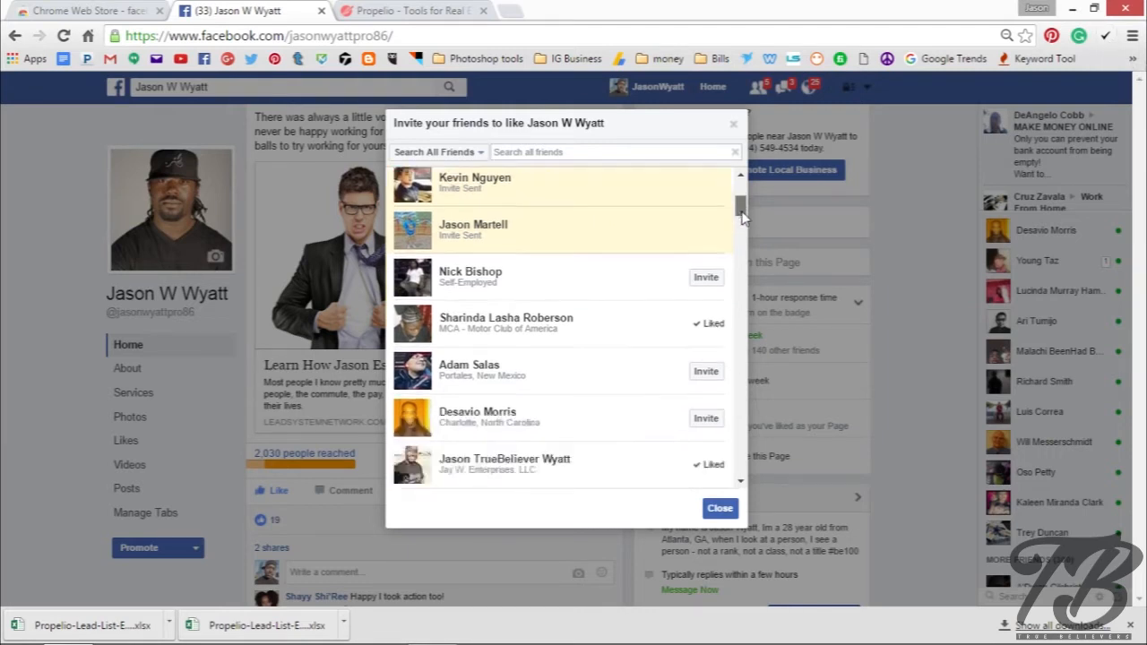
pyautogui.scroll(-3)
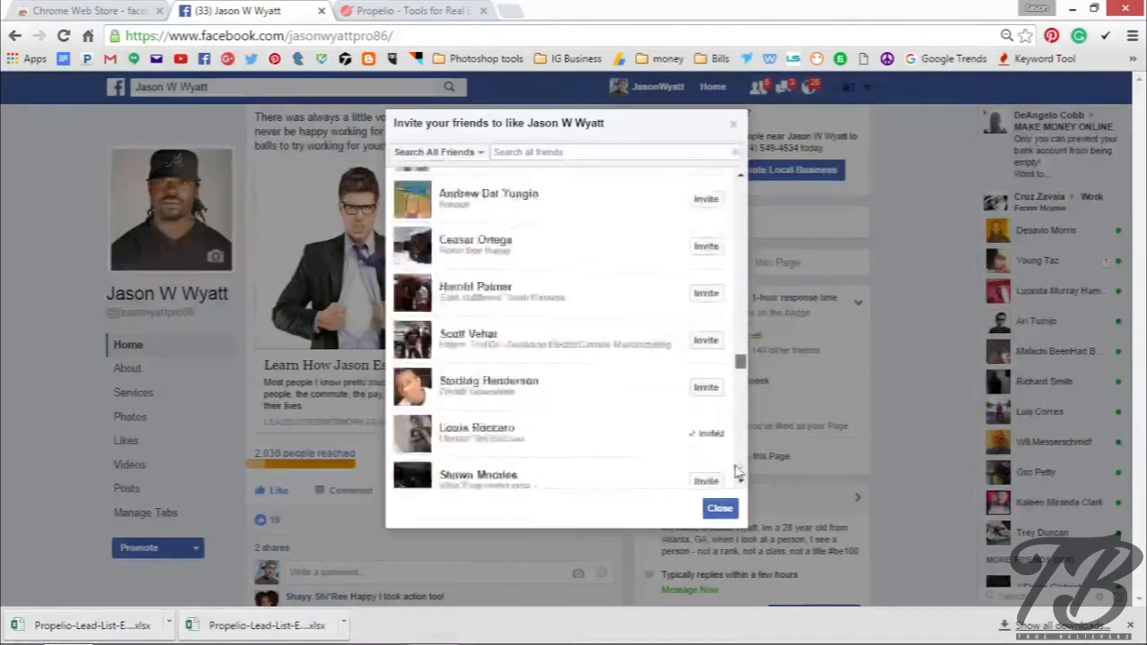
pyautogui.scroll(-3)
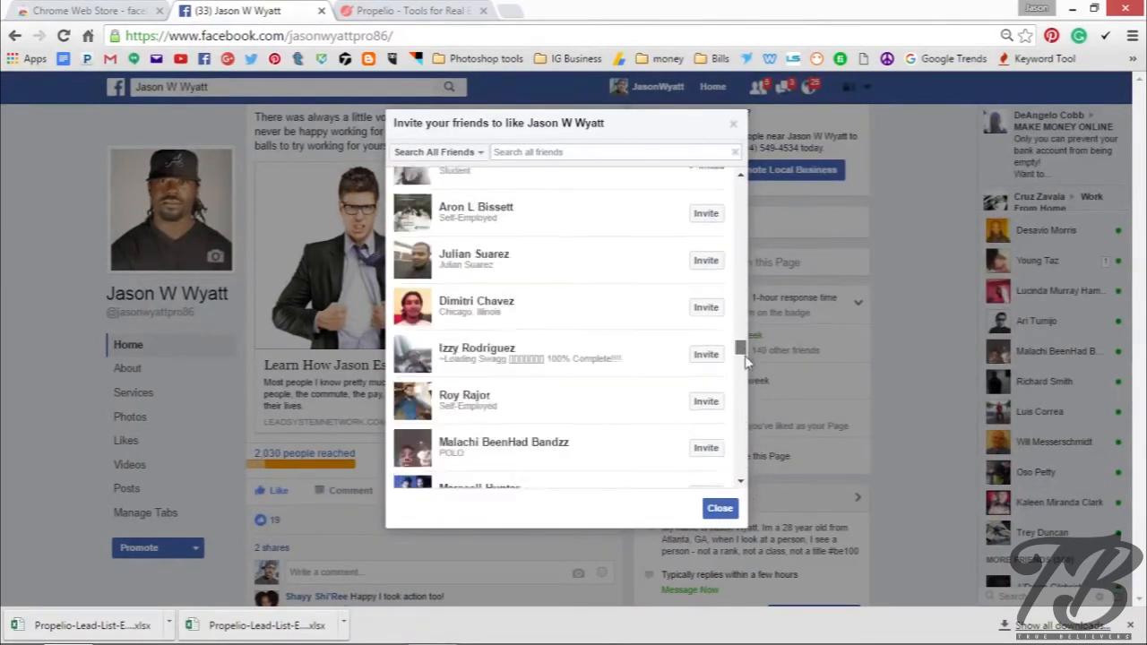
pyautogui.scroll(-3)
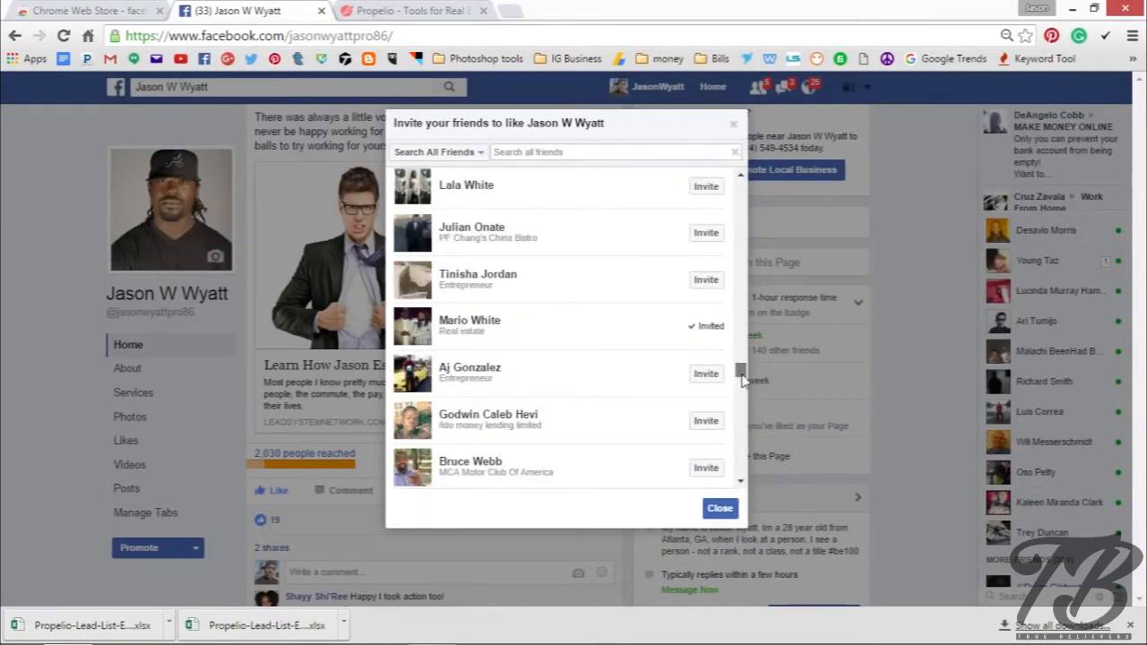
pyautogui.moveTo(770, 348)
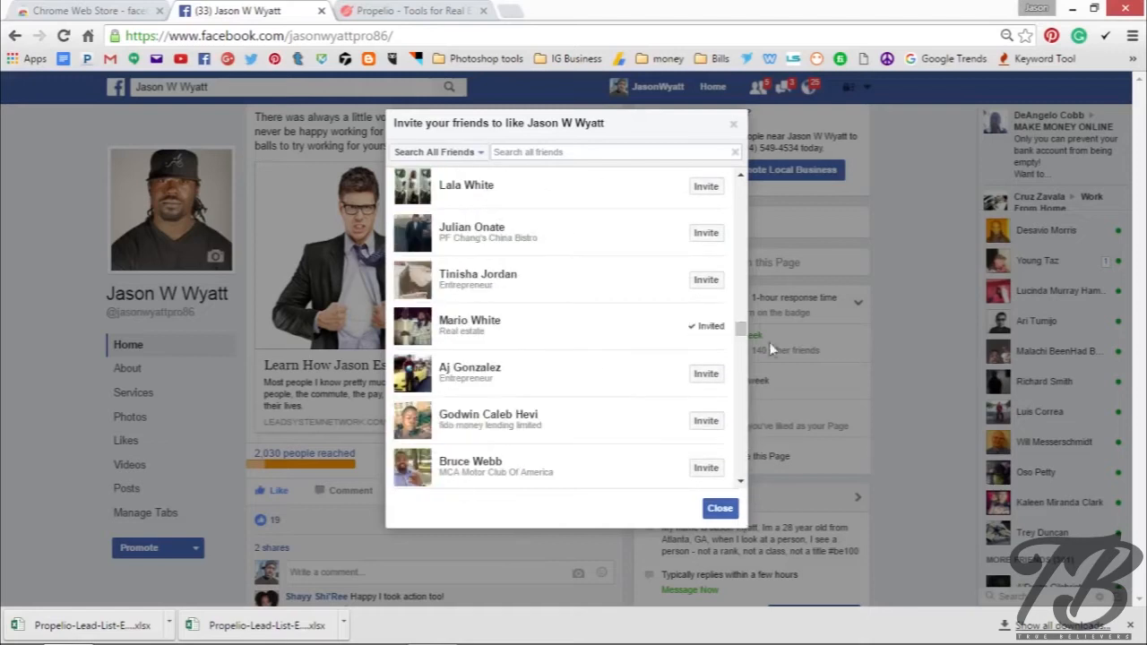
pyautogui.scroll(-3)
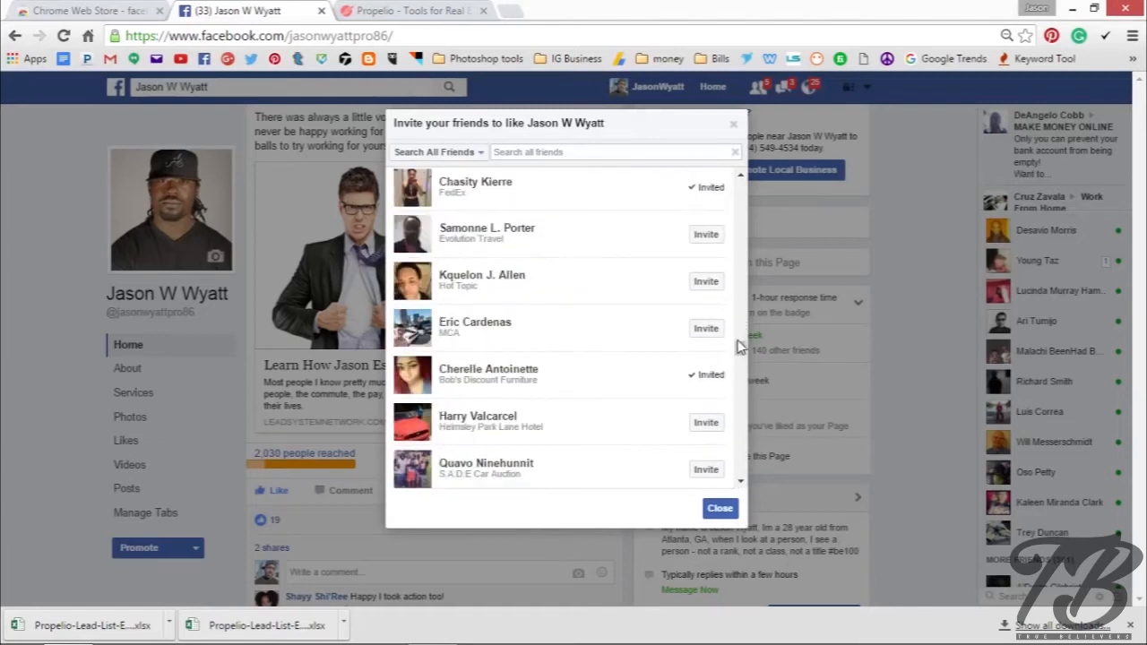
pyautogui.scroll(-3)
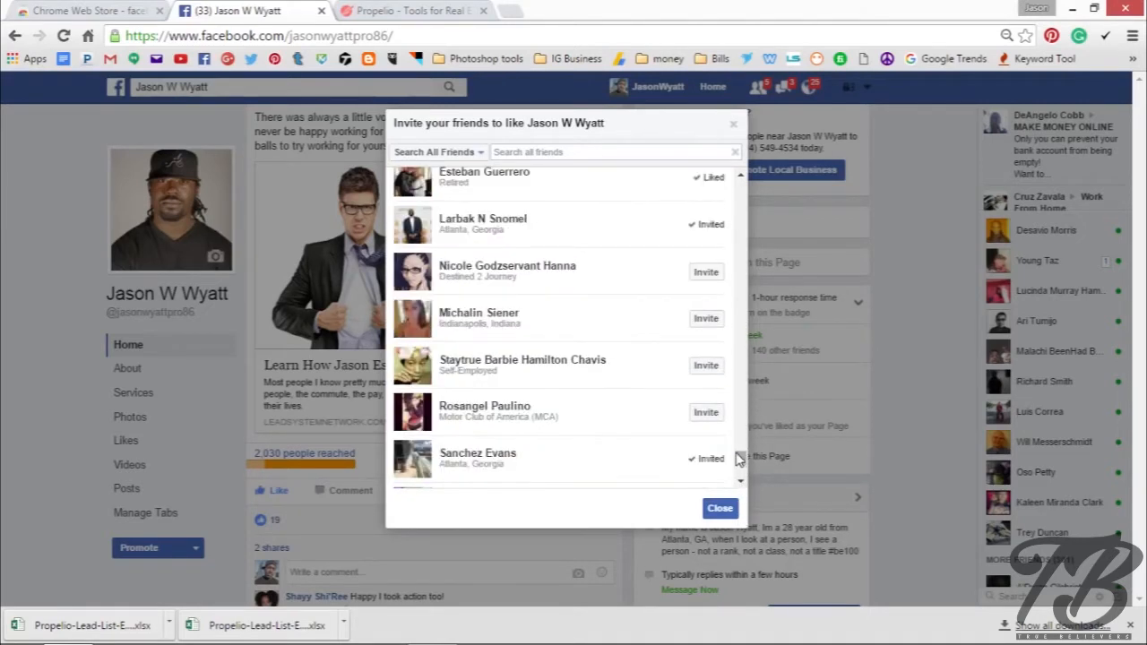
pyautogui.scroll(-3)
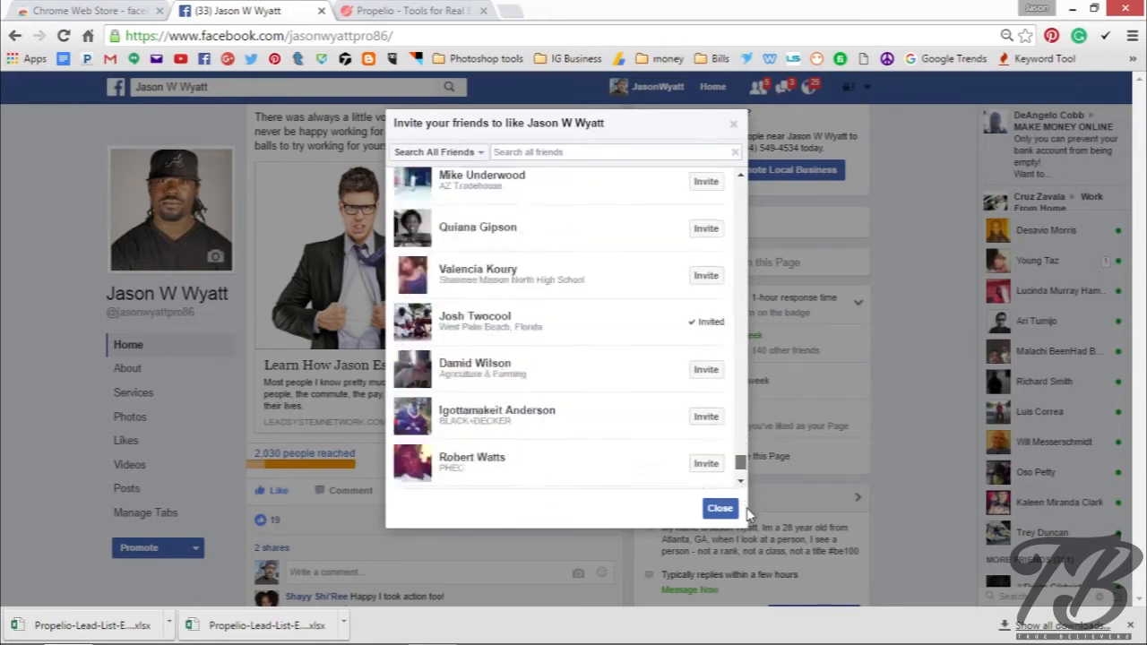
pyautogui.scroll(-3)
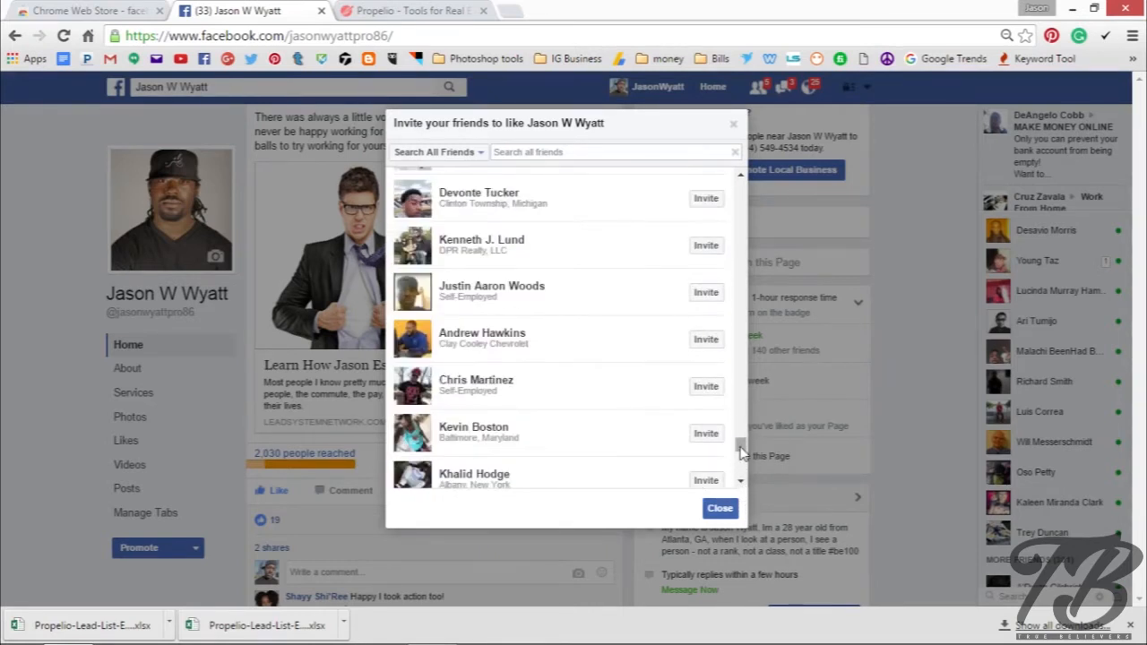
pyautogui.scroll(-3)
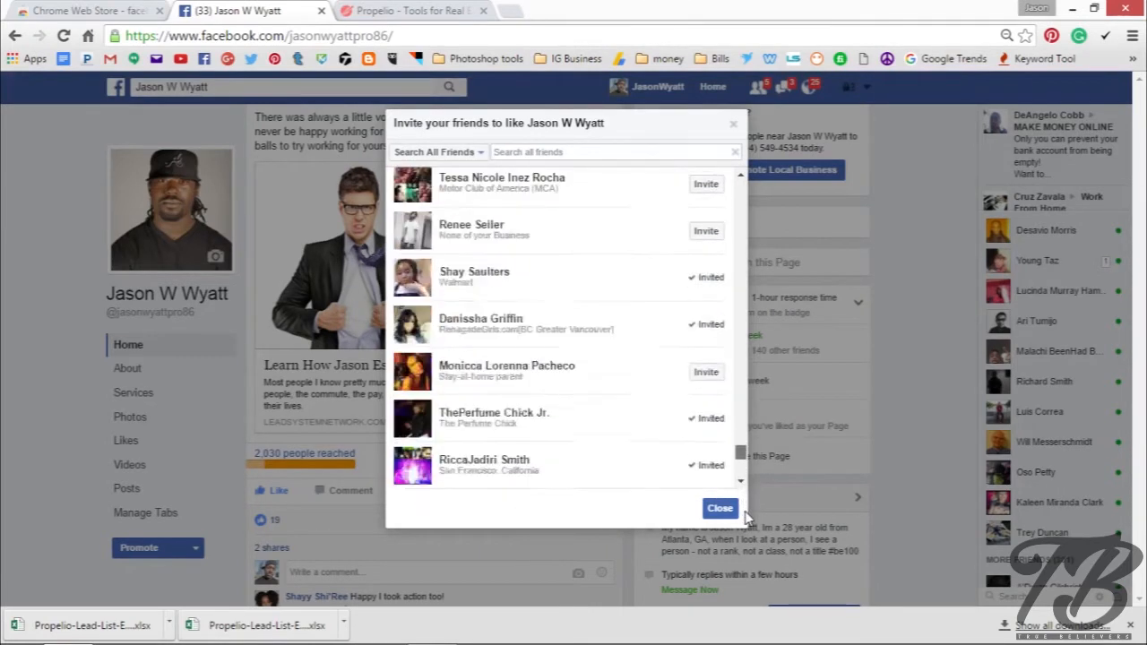
pyautogui.scroll(-3)
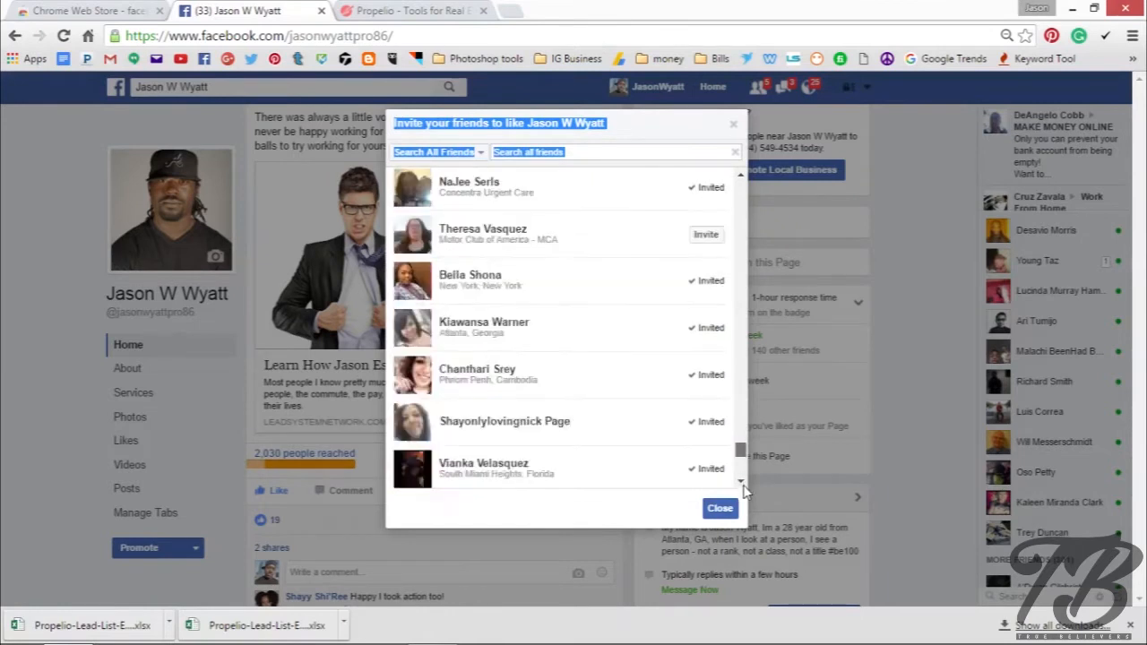
pyautogui.scroll(-3)
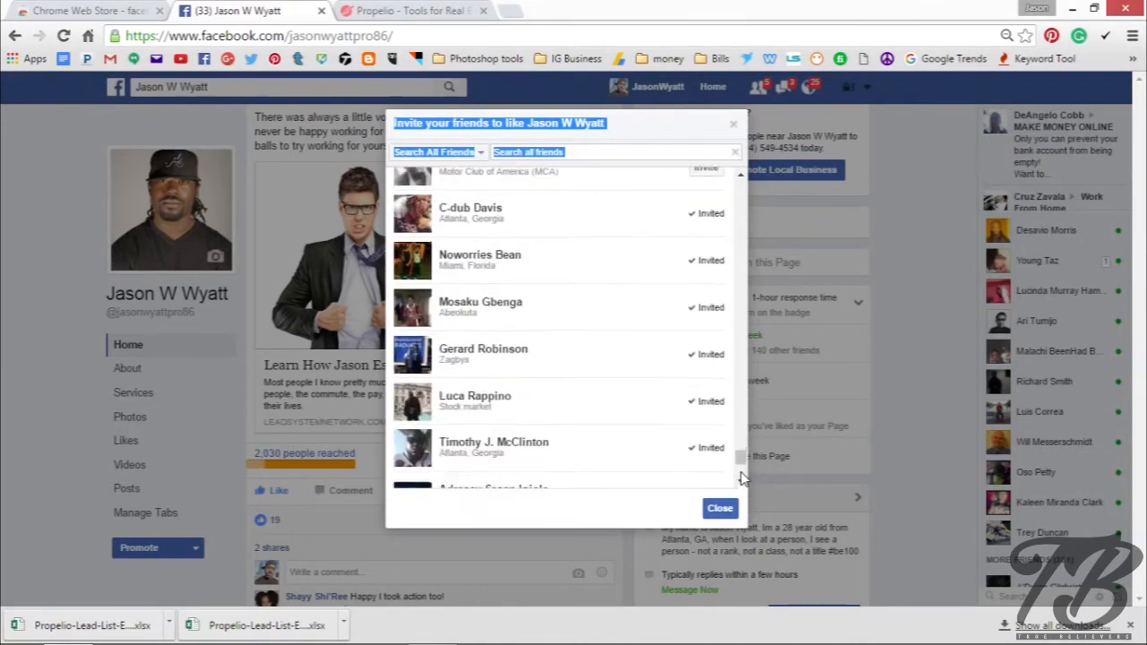
pyautogui.scroll(-3)
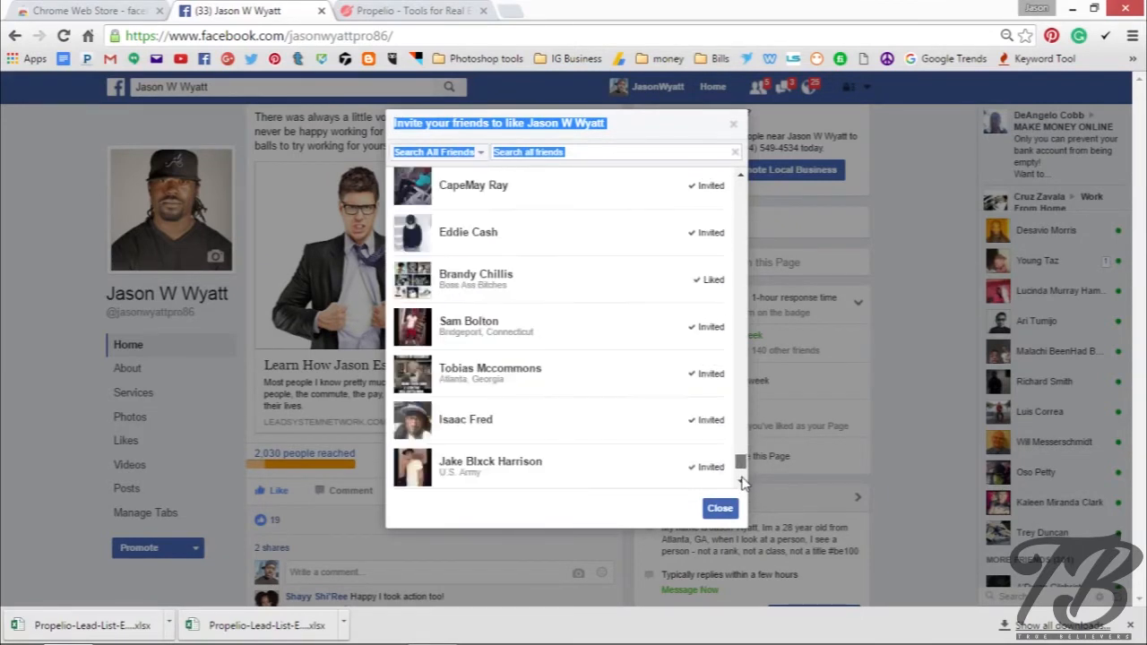
pyautogui.scroll(-3)
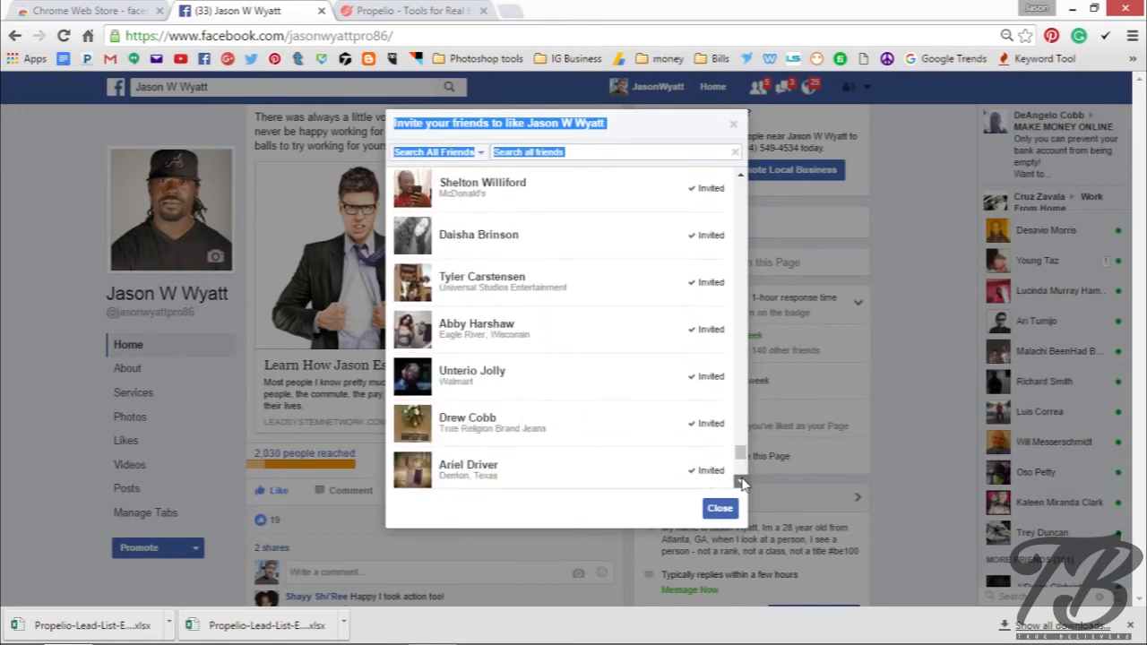
pyautogui.scroll(-3)
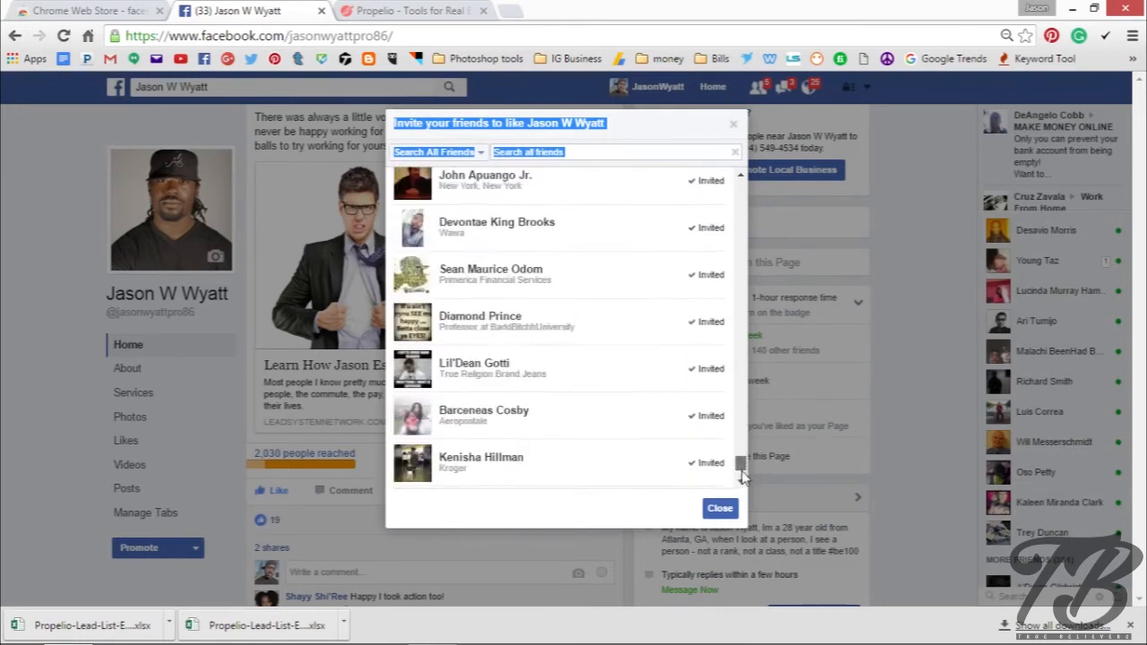
pyautogui.scroll(-3)
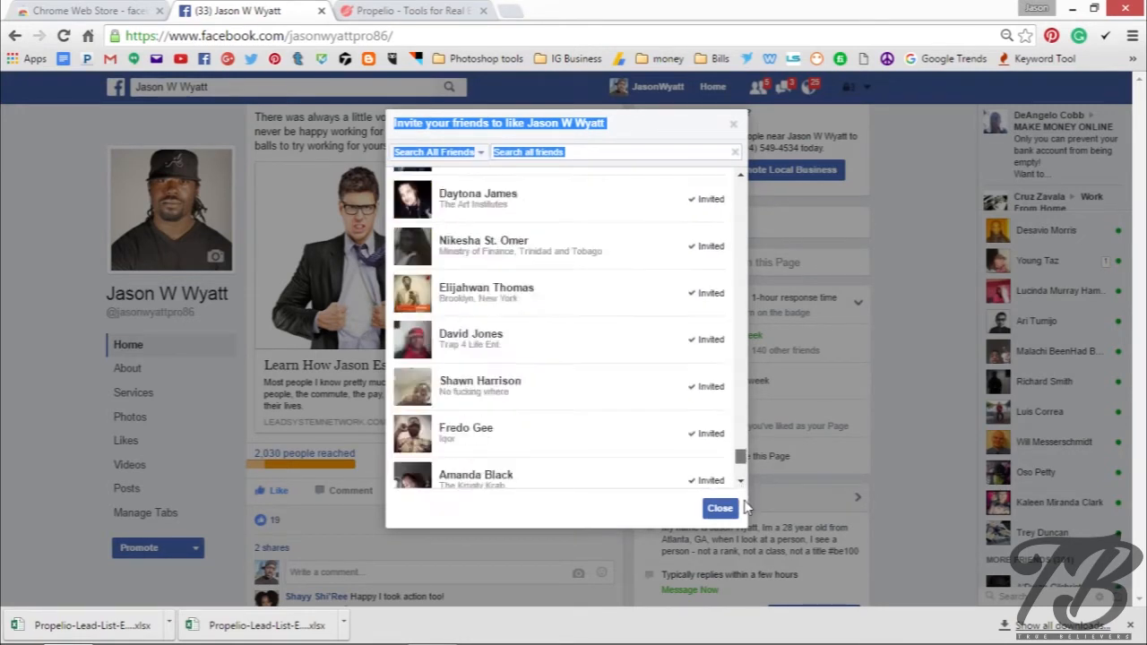
pyautogui.scroll(-3)
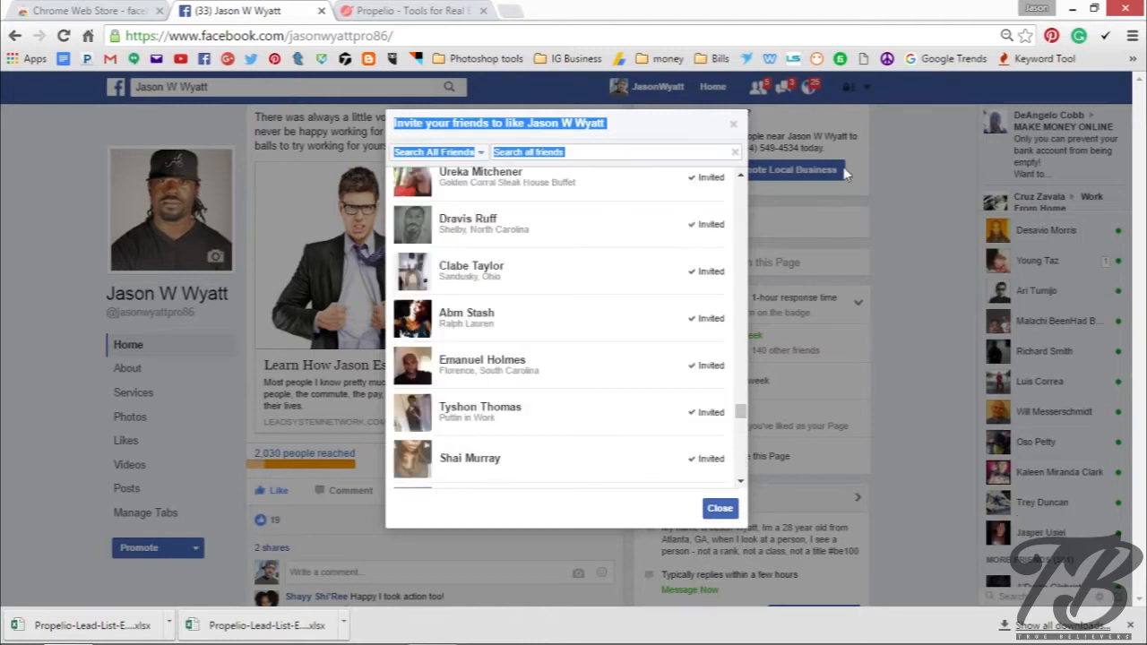
pyautogui.moveTo(881, 165)
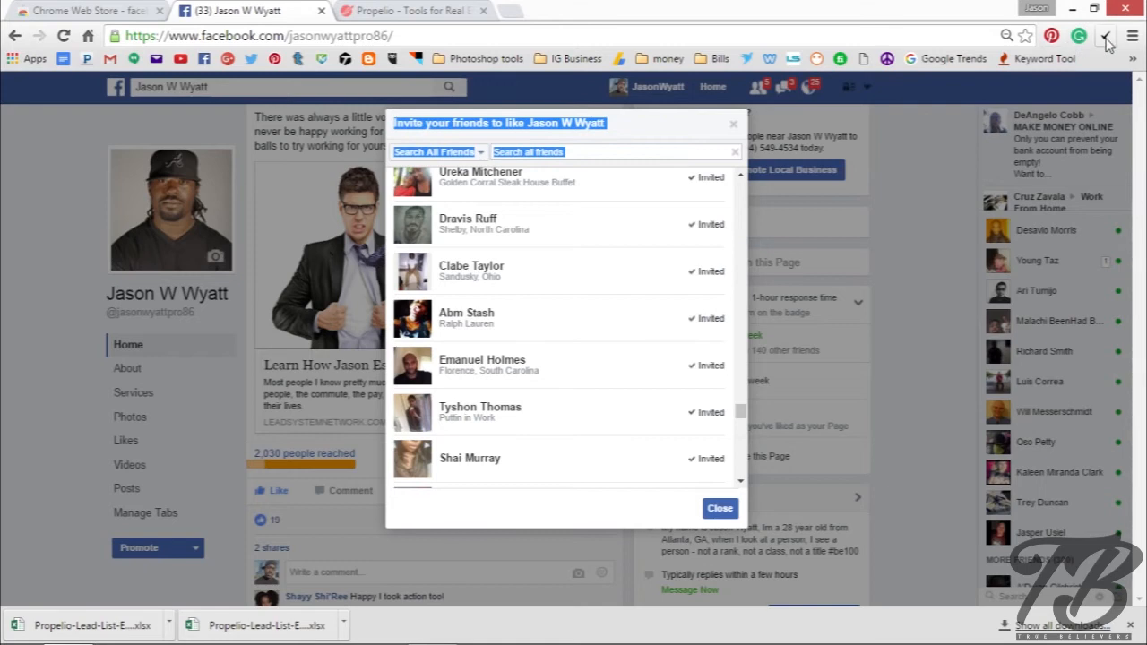
pyautogui.moveTo(1104, 39)
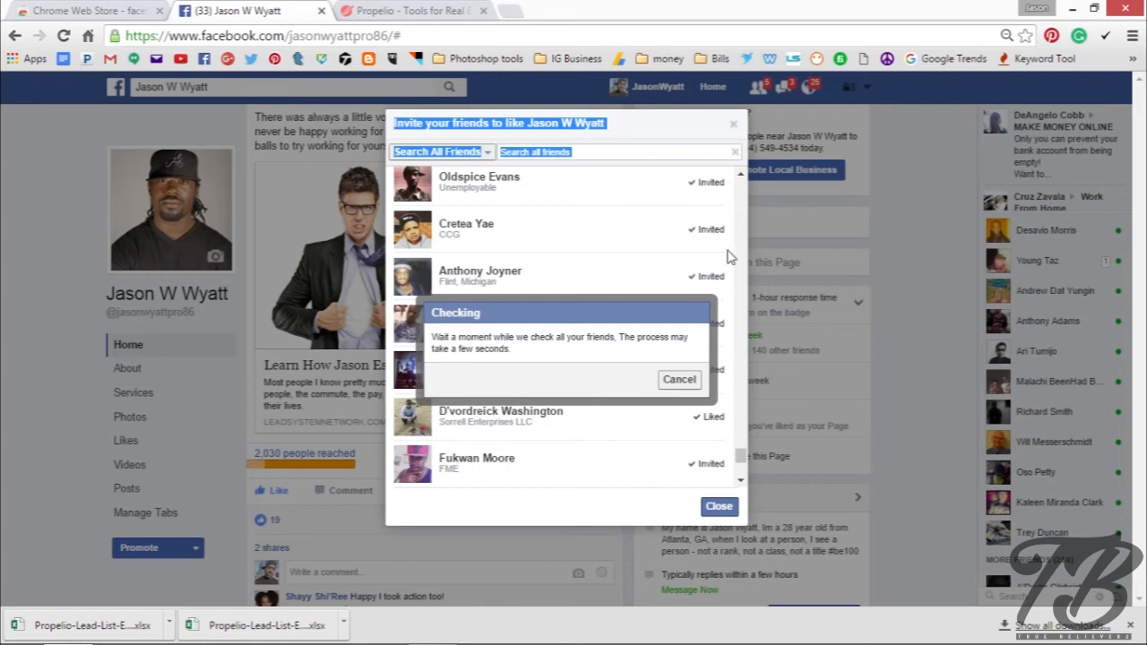
# Step: Run the Invite All extension's 'Checking' pass over every friend in the invite list
pyautogui.scroll(-3)
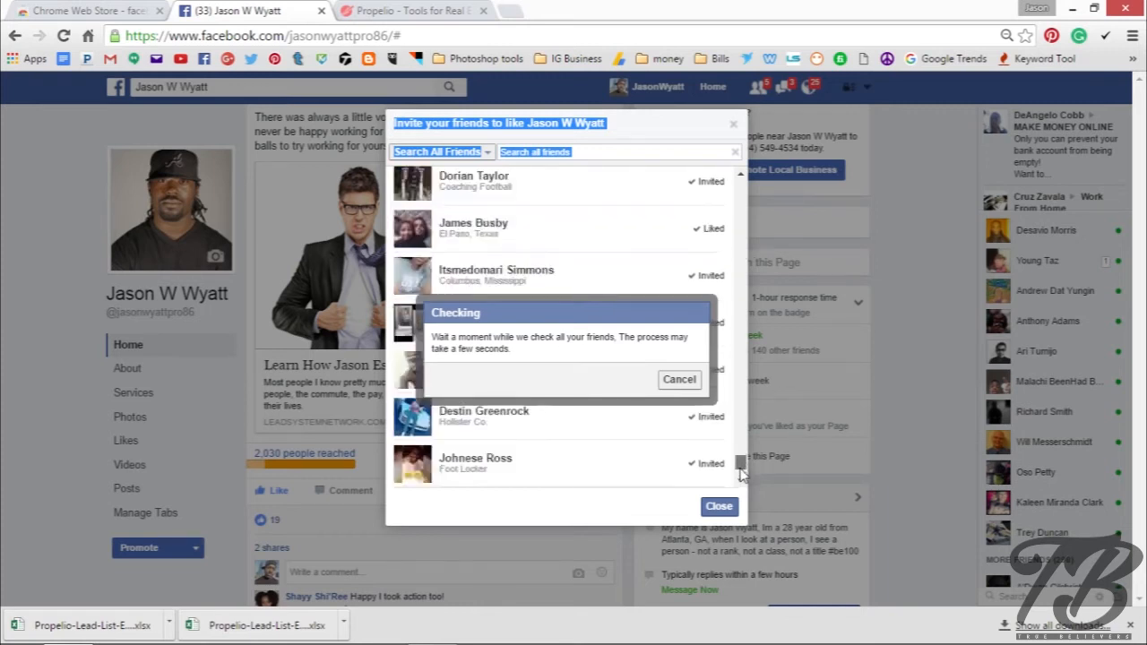
pyautogui.scroll(-3)
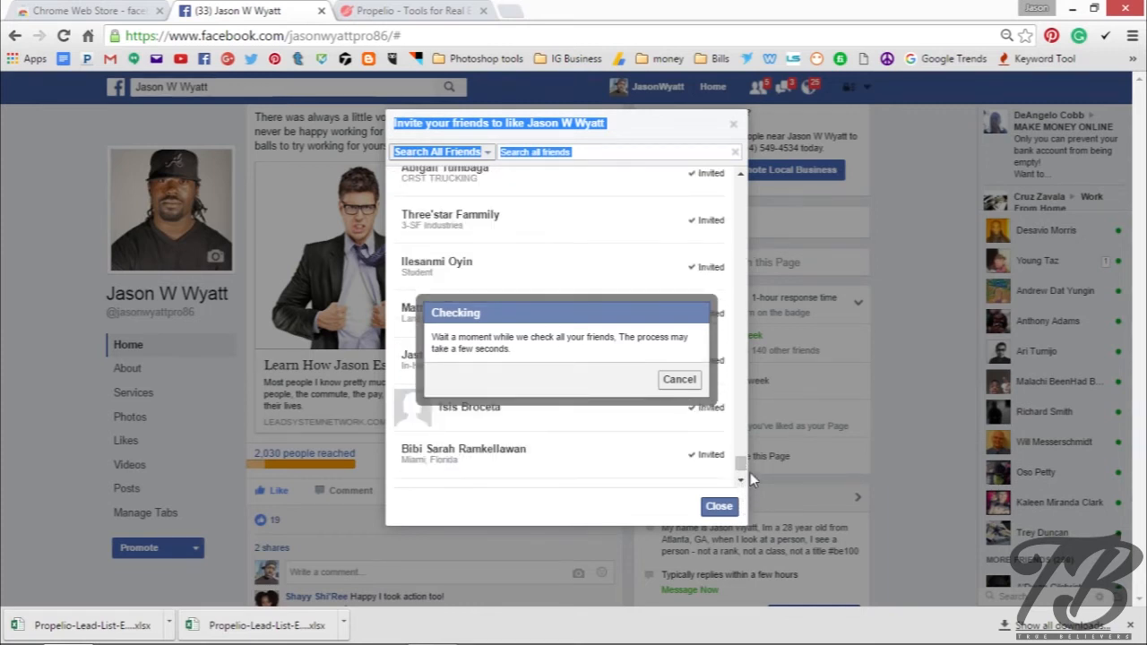
pyautogui.scroll(-3)
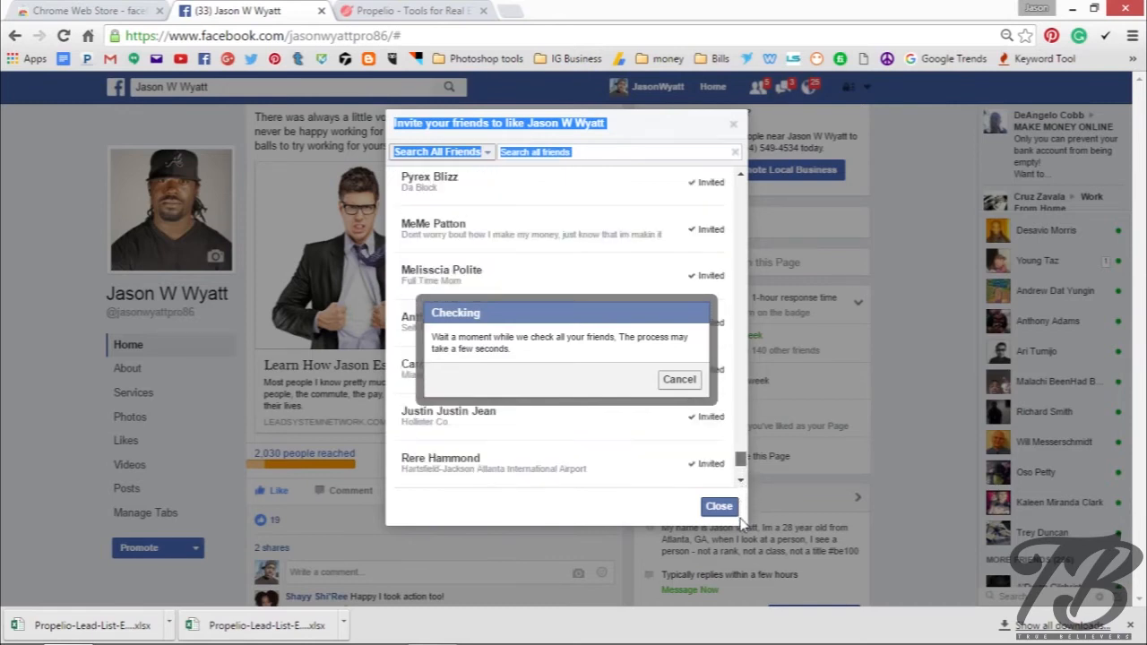
pyautogui.scroll(-3)
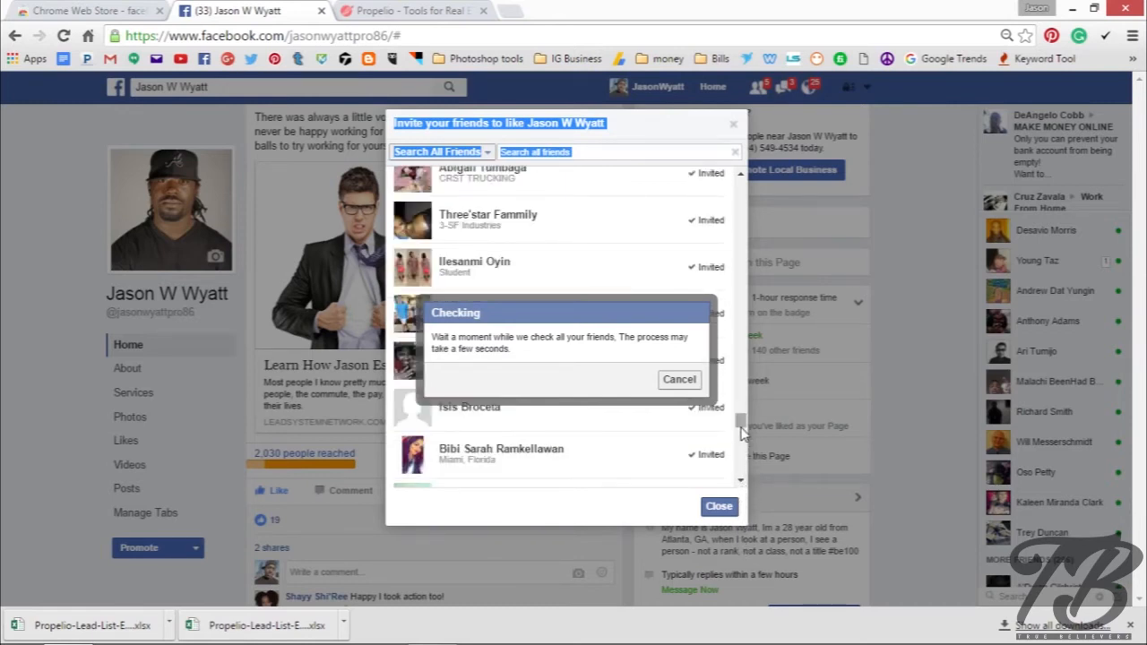
pyautogui.scroll(-3)
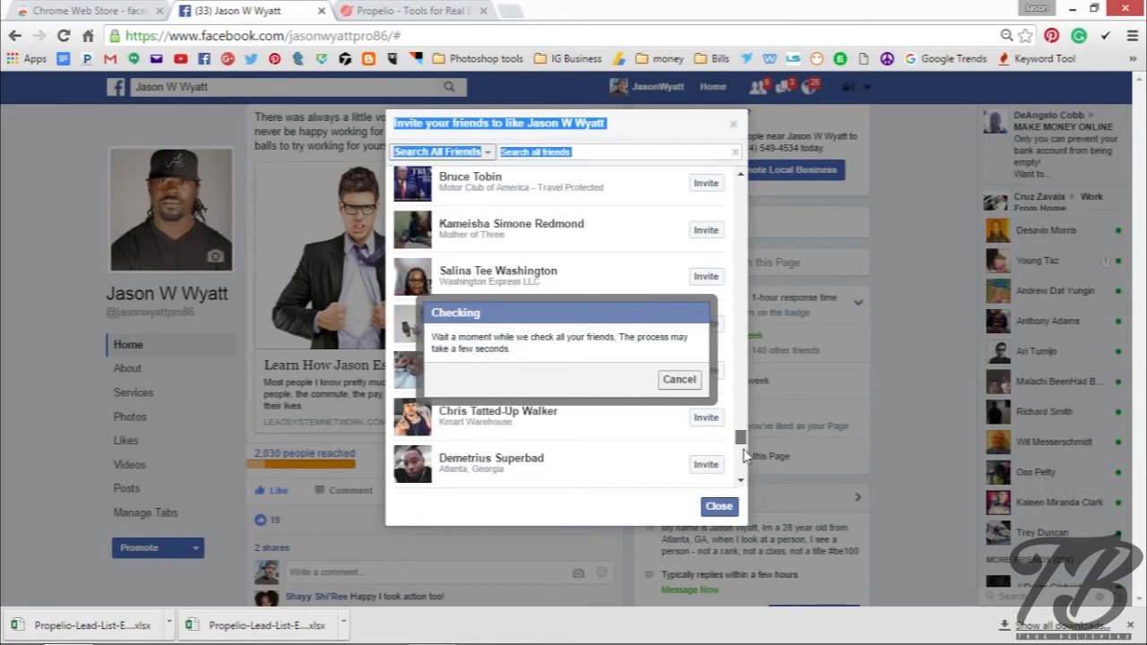
pyautogui.moveTo(743, 475)
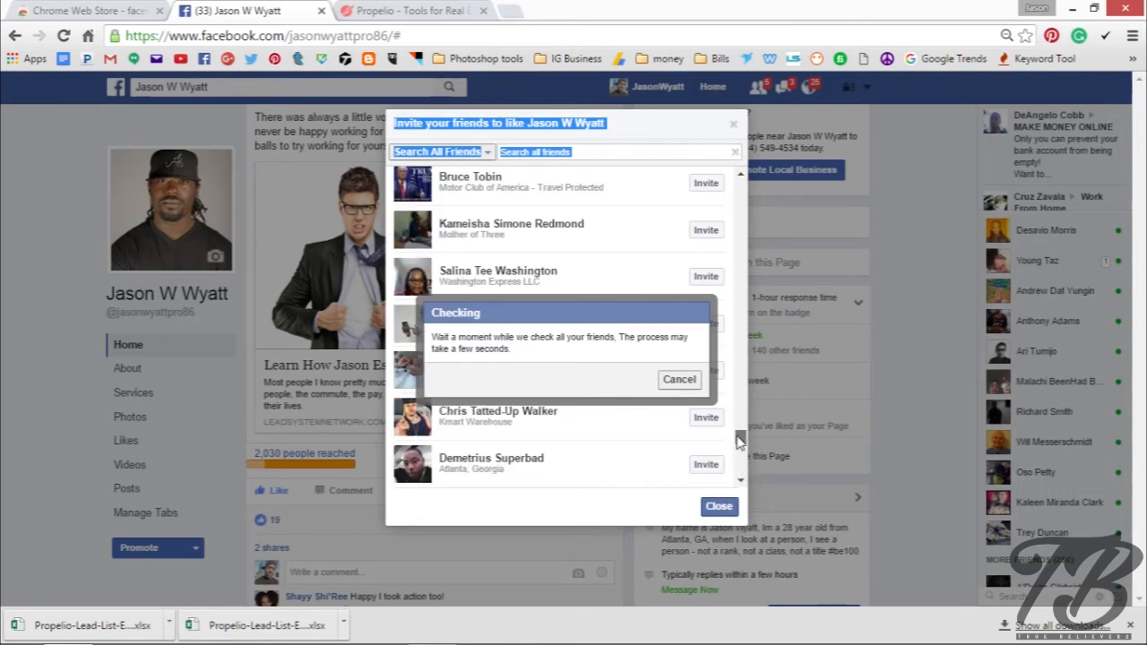
pyautogui.moveTo(835, 419)
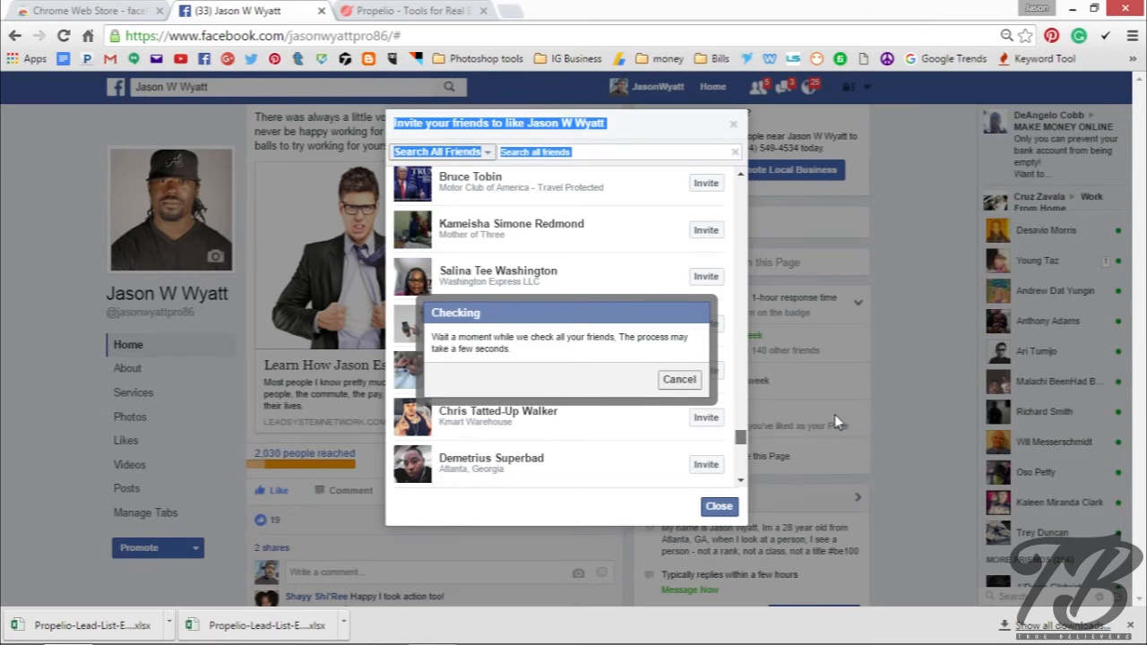
pyautogui.scroll(-3)
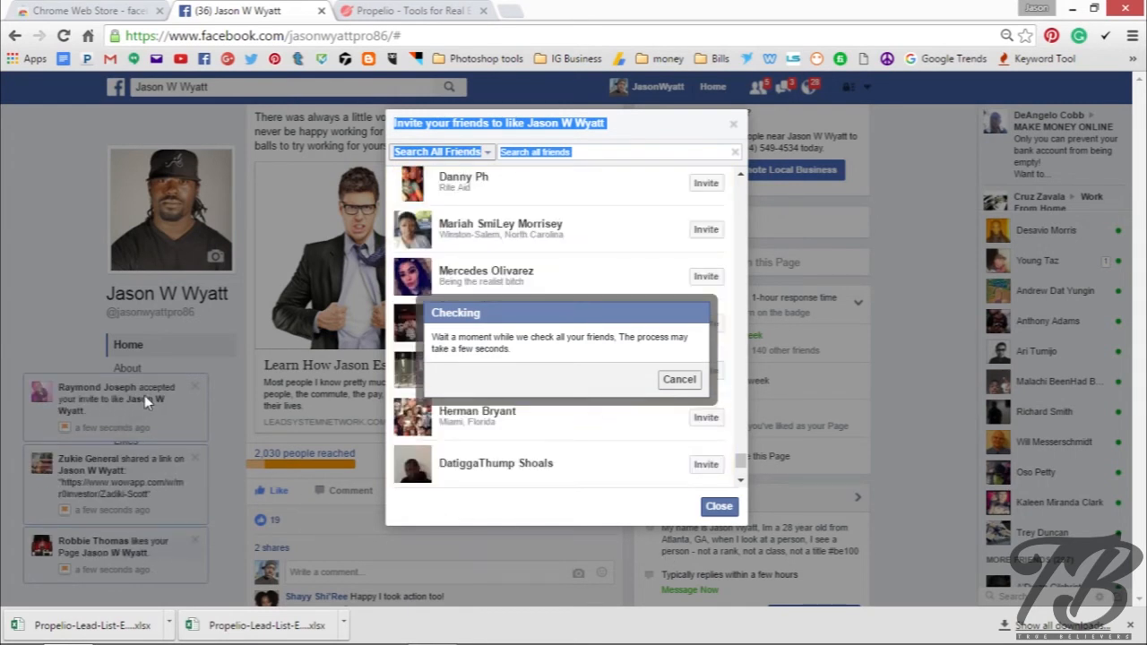
pyautogui.moveTo(117, 426)
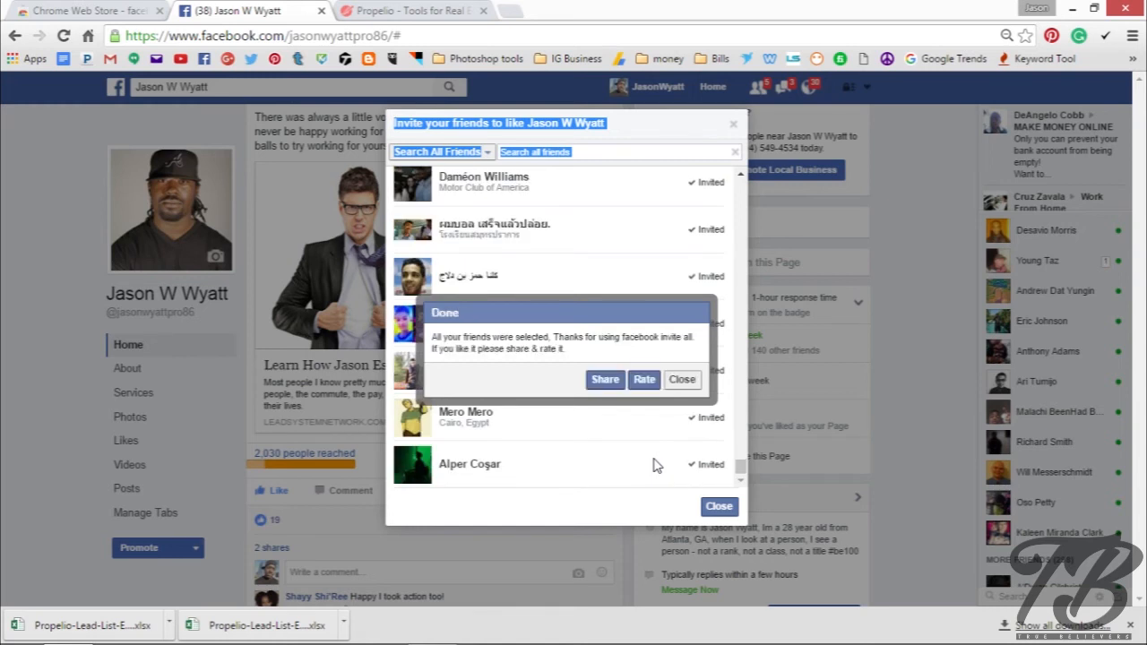
pyautogui.moveTo(659, 463)
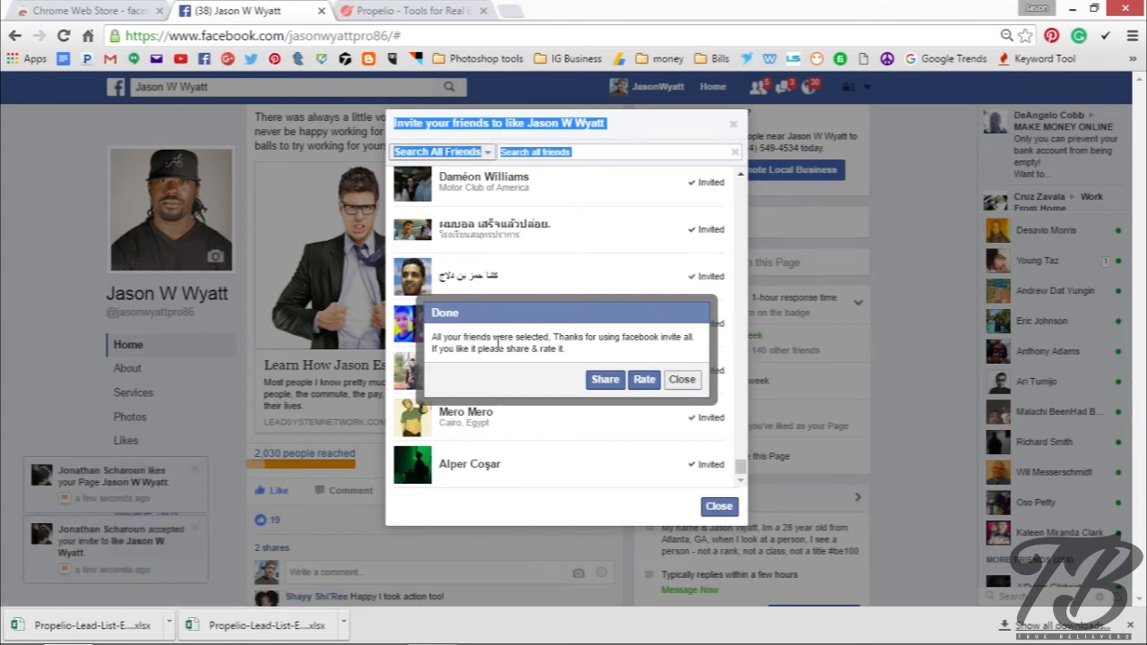
pyautogui.moveTo(667, 351)
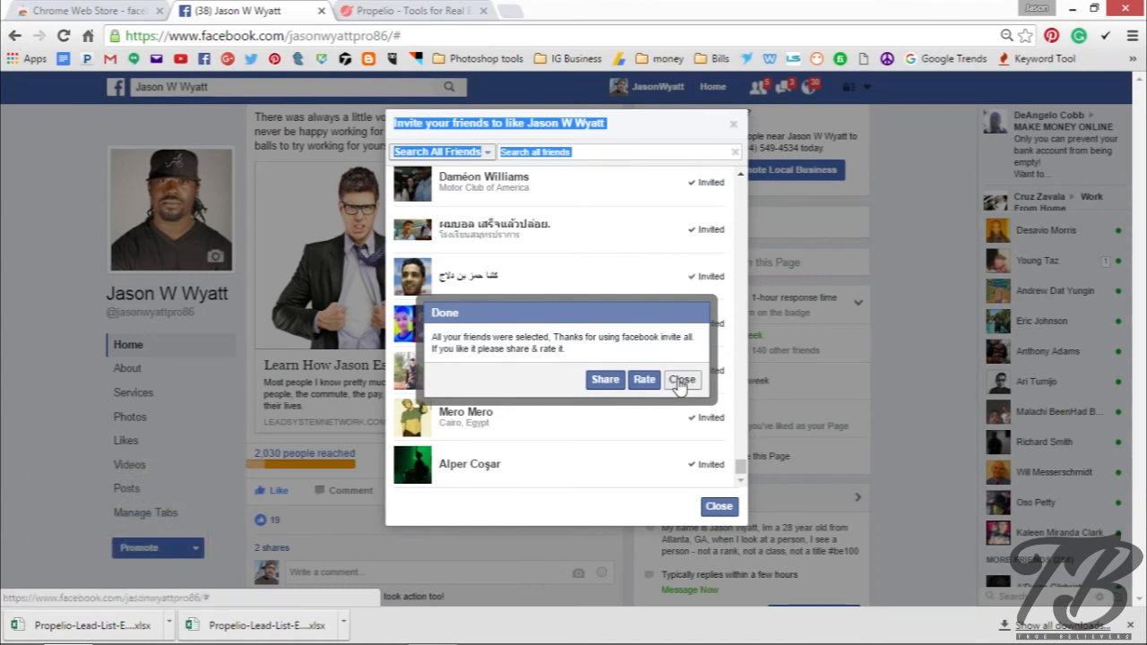
# Step: Close the Done popup confirming all friends were selected, dismissing the invite dialog
pyautogui.click(681, 380)
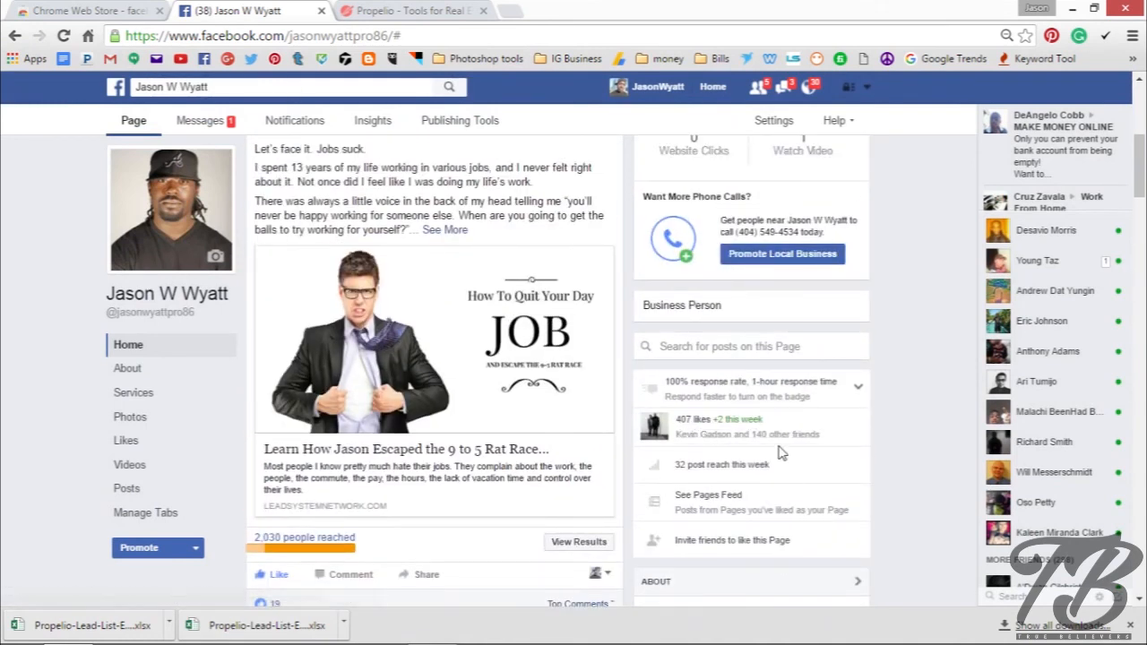
# Step: Review the right column where page likes have risen to 414, eight new this week
pyautogui.click(64, 35)
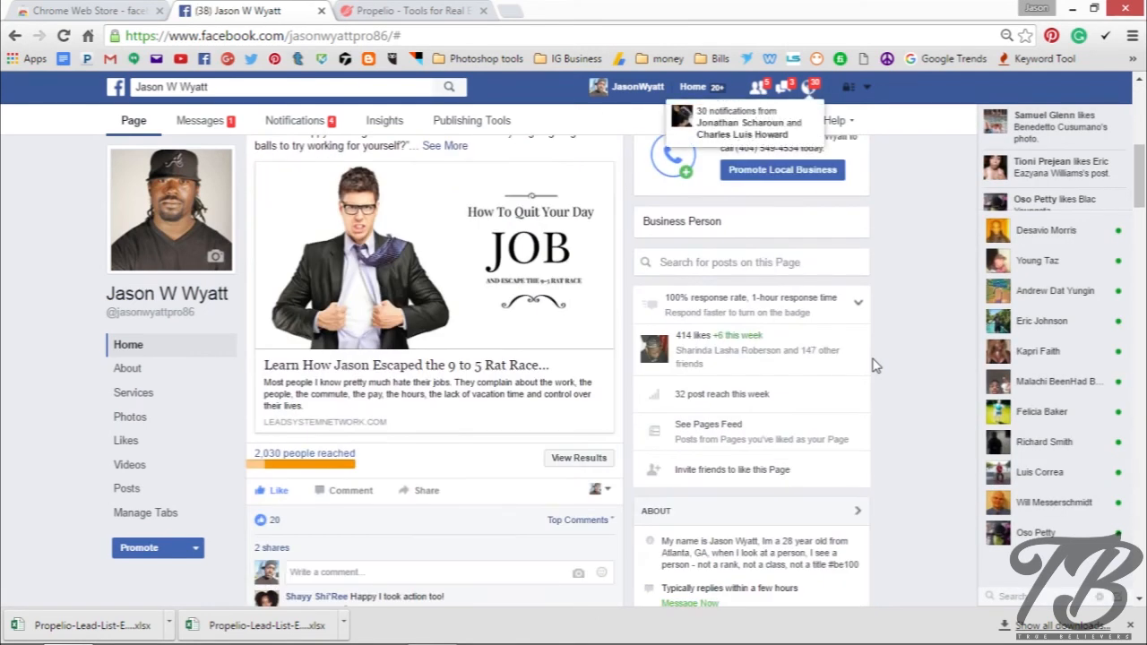
pyautogui.moveTo(690, 347)
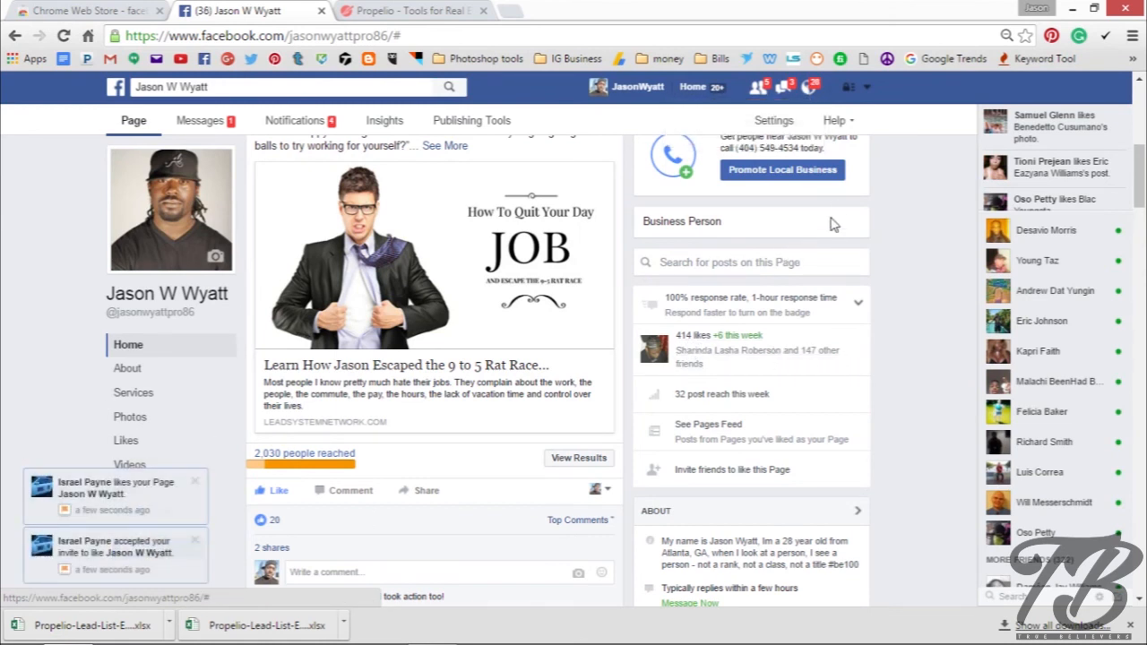
pyautogui.moveTo(842, 387)
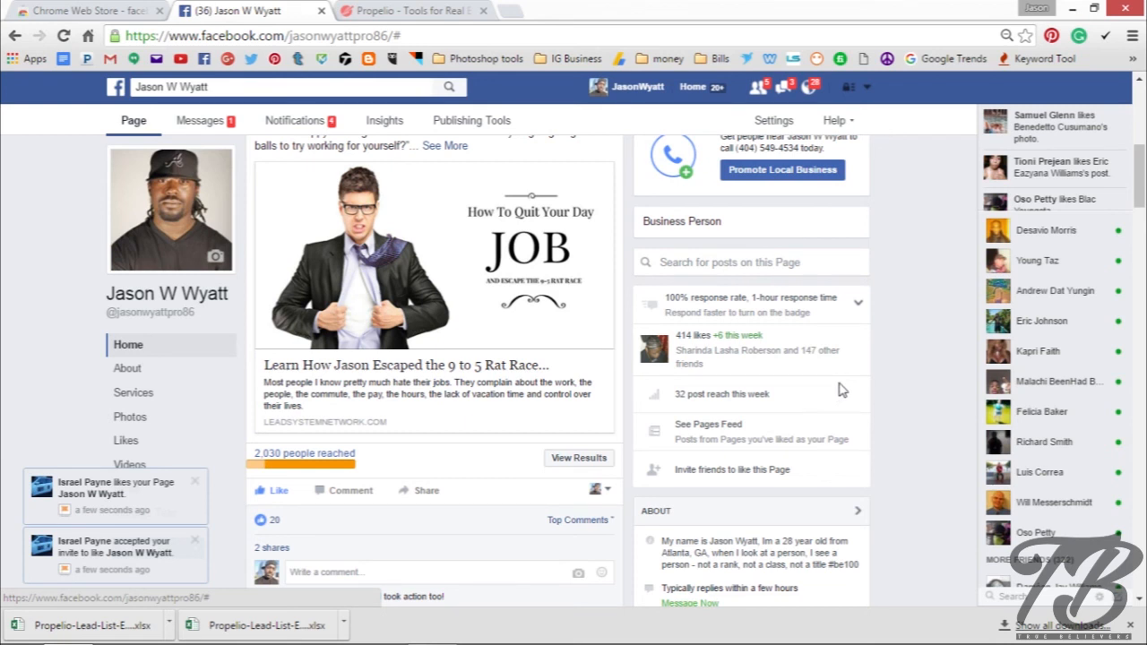